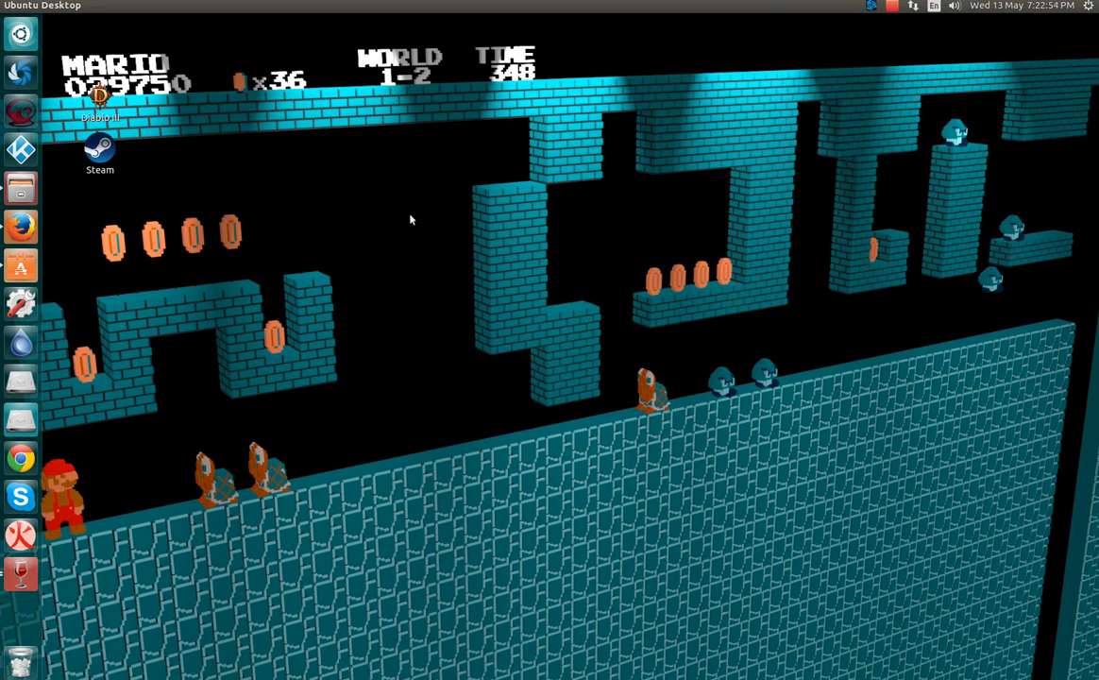
{"action": "mouse_move", "coordinate": [229, 187]}
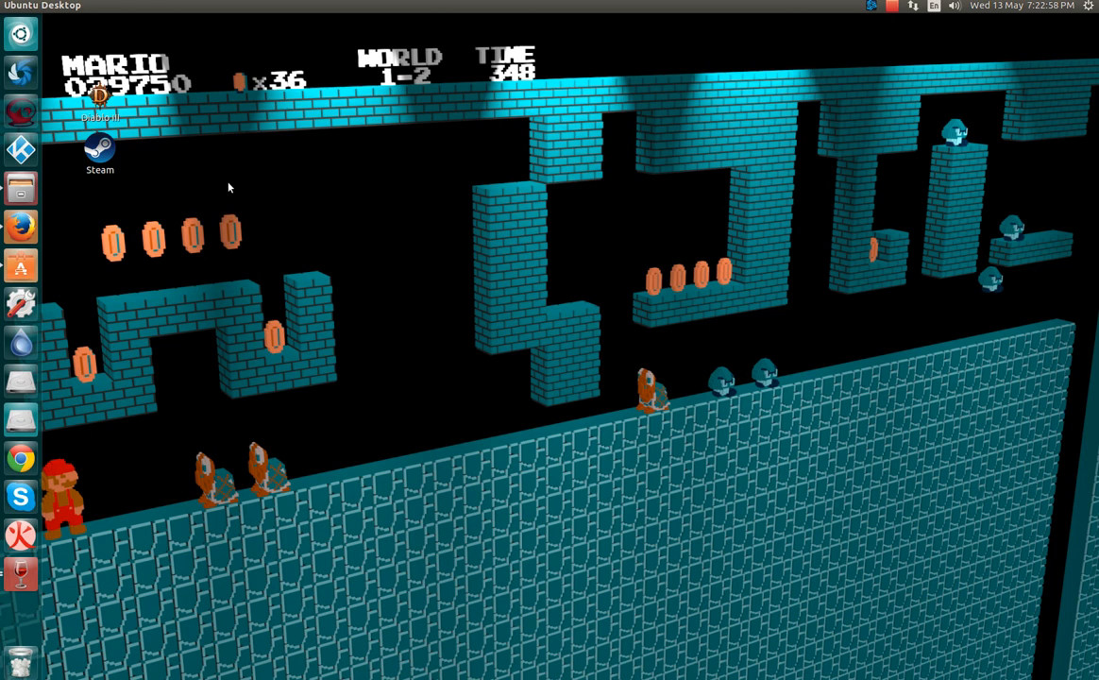
{"action": "mouse_move", "coordinate": [79, 272]}
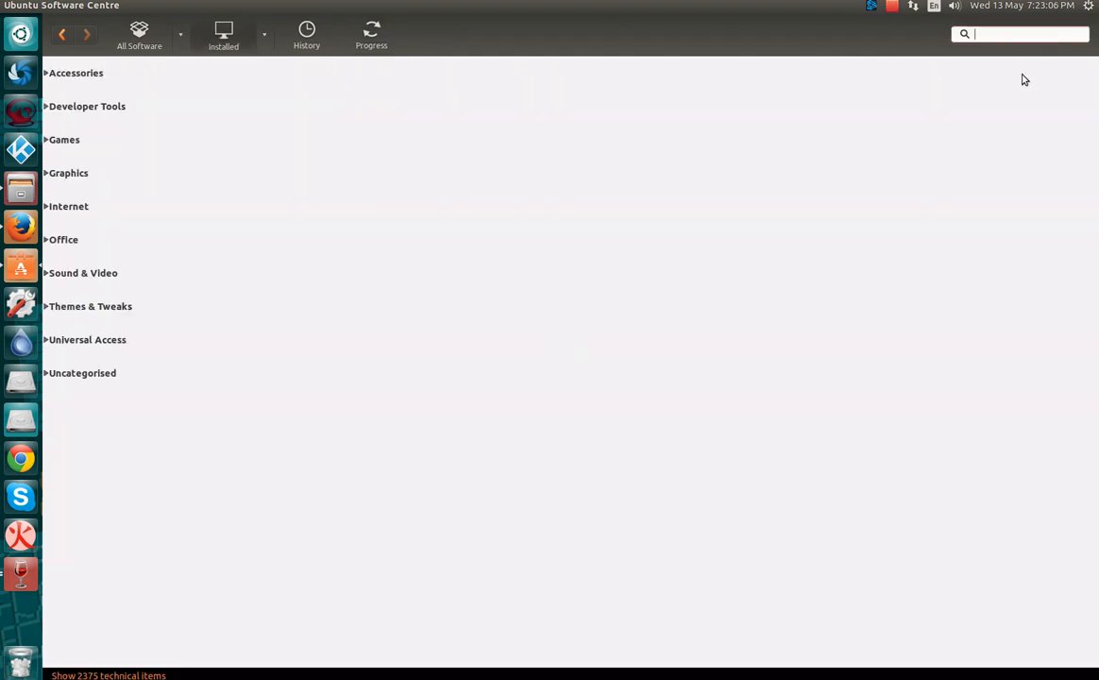
Reach the Additional Drivers list from the Dash search and wait for it to load.
{"action": "type", "text": "play"}
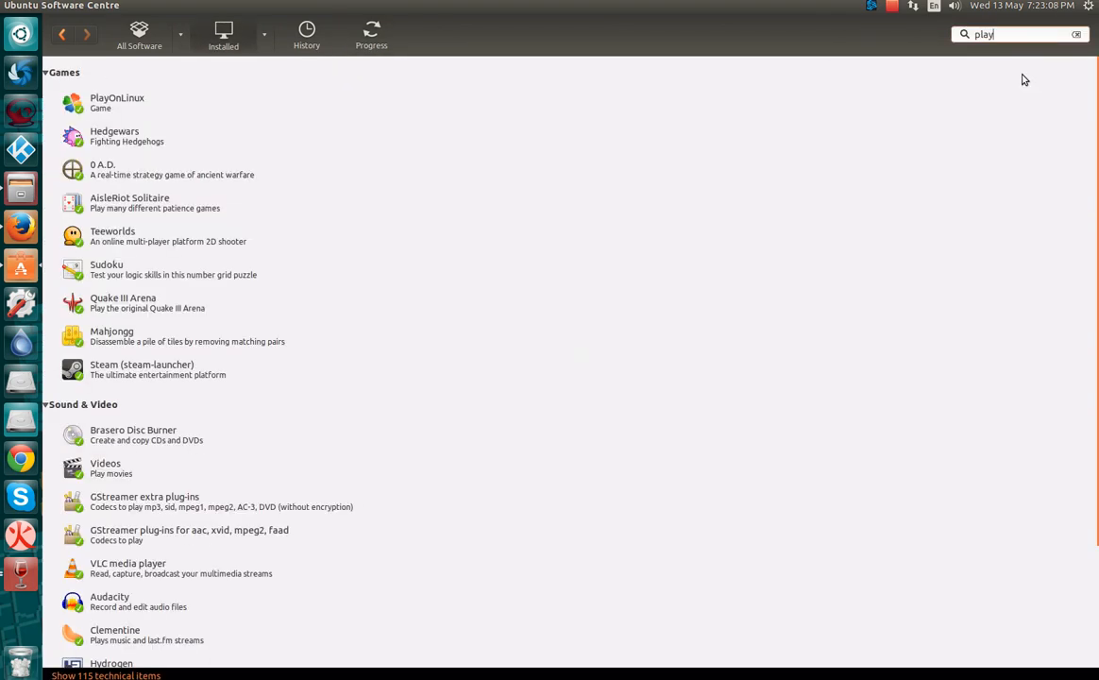
{"action": "mouse_move", "coordinate": [189, 109]}
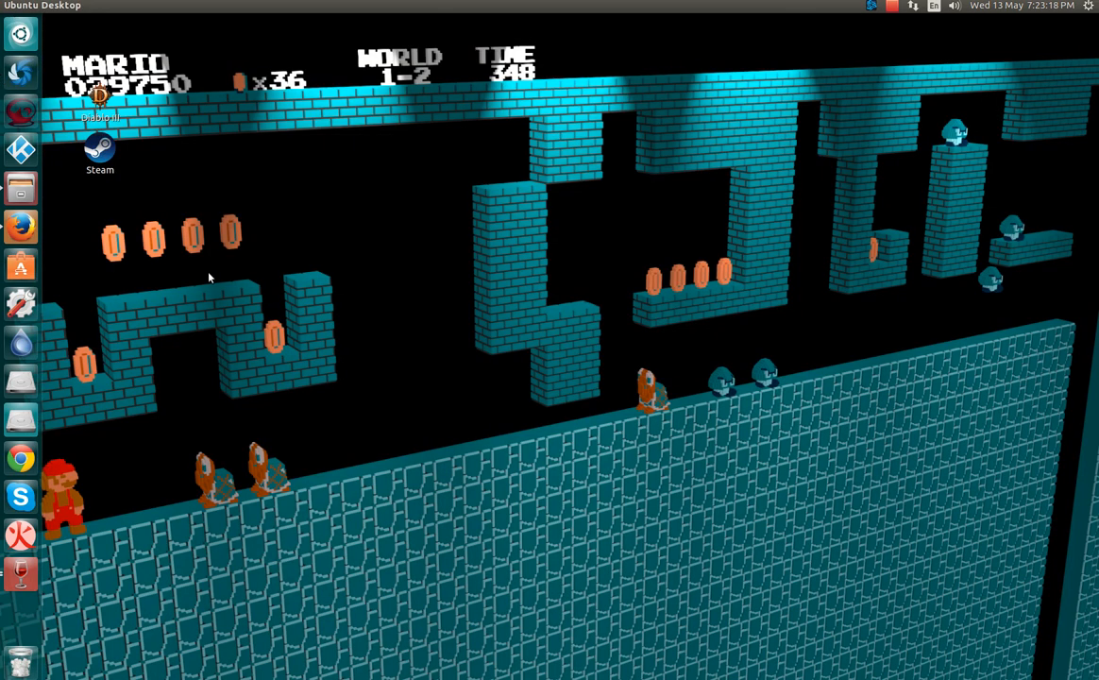
{"action": "mouse_move", "coordinate": [46, 253]}
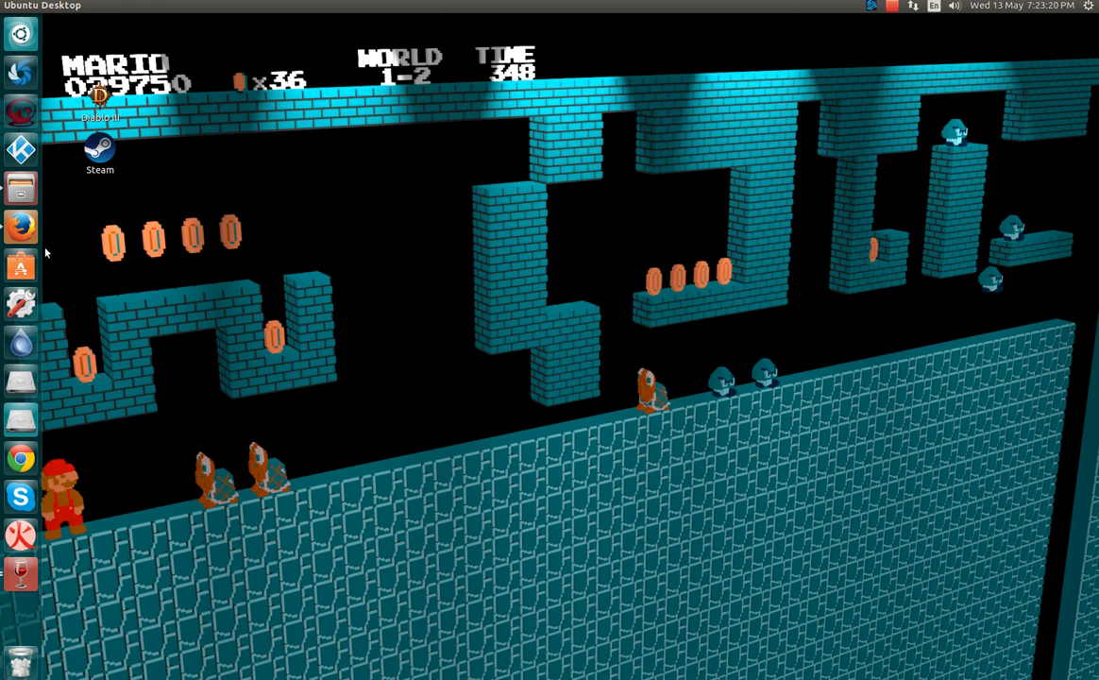
{"action": "mouse_move", "coordinate": [20, 227]}
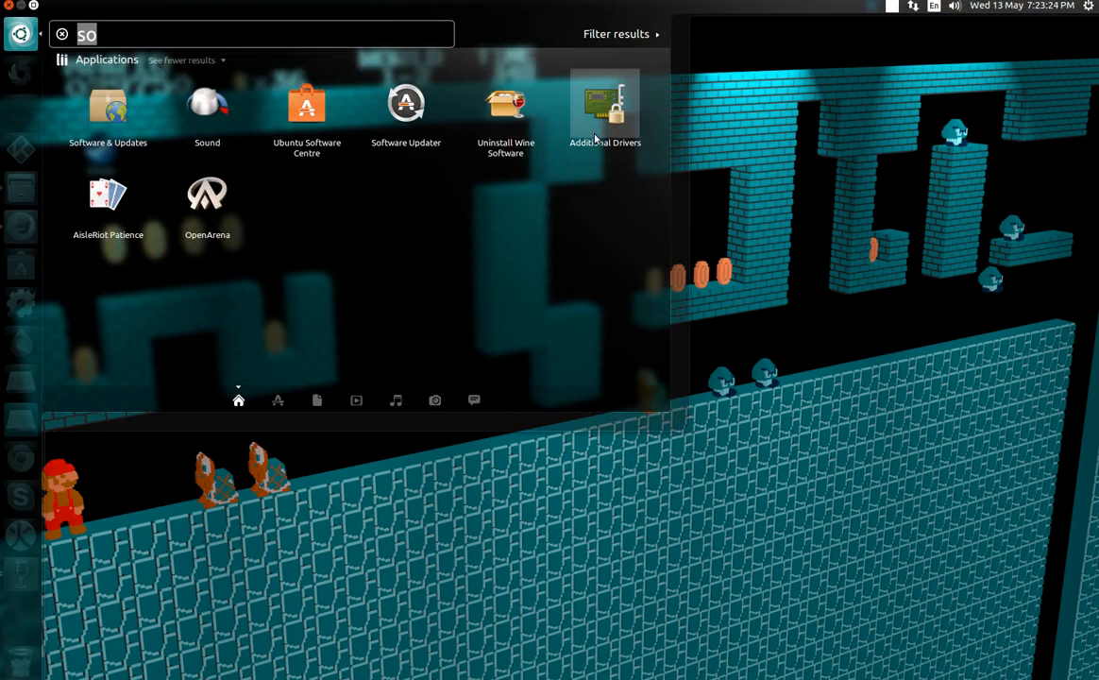
{"action": "left_click", "coordinate": [604, 107]}
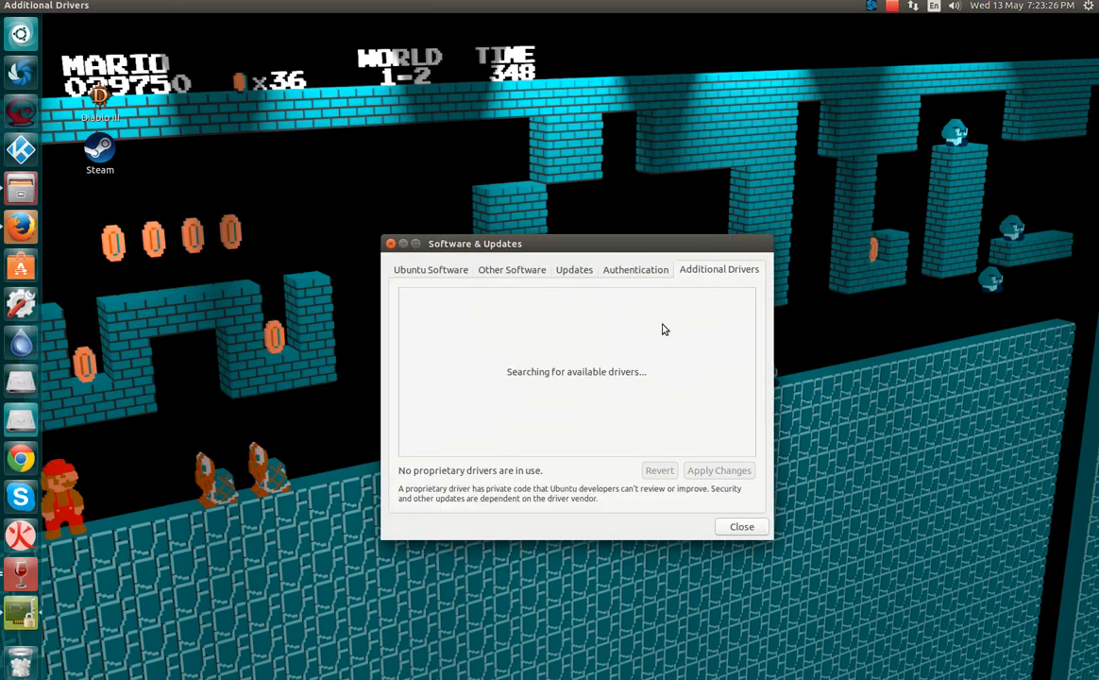
{"action": "mouse_move", "coordinate": [717, 469]}
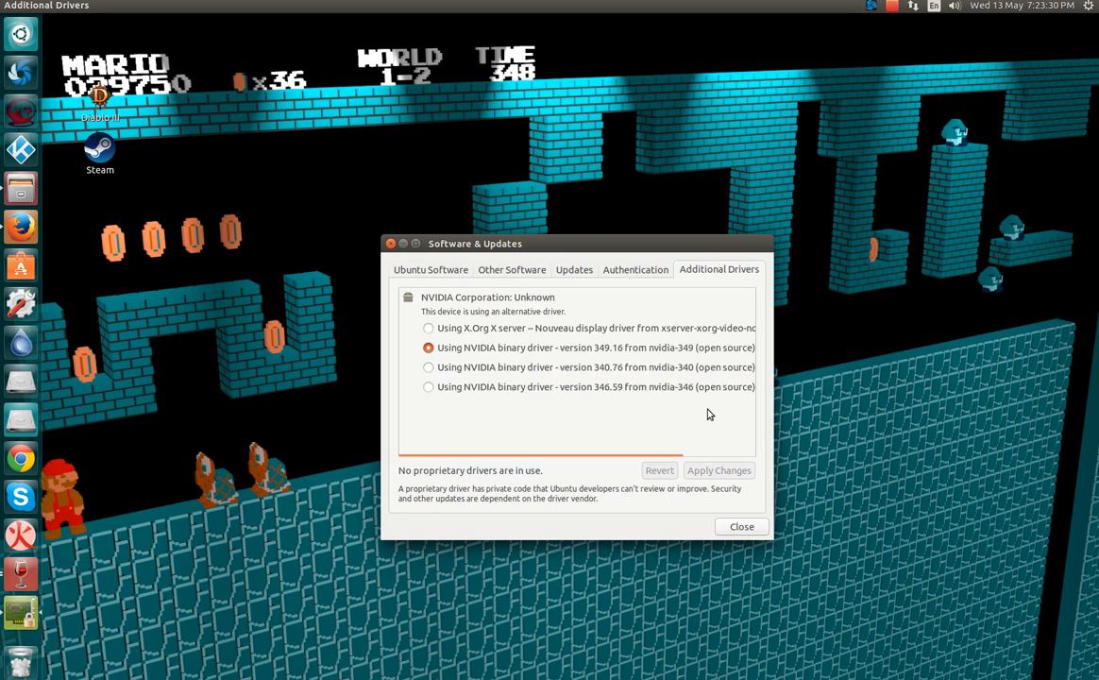
{"action": "mouse_move", "coordinate": [510, 426]}
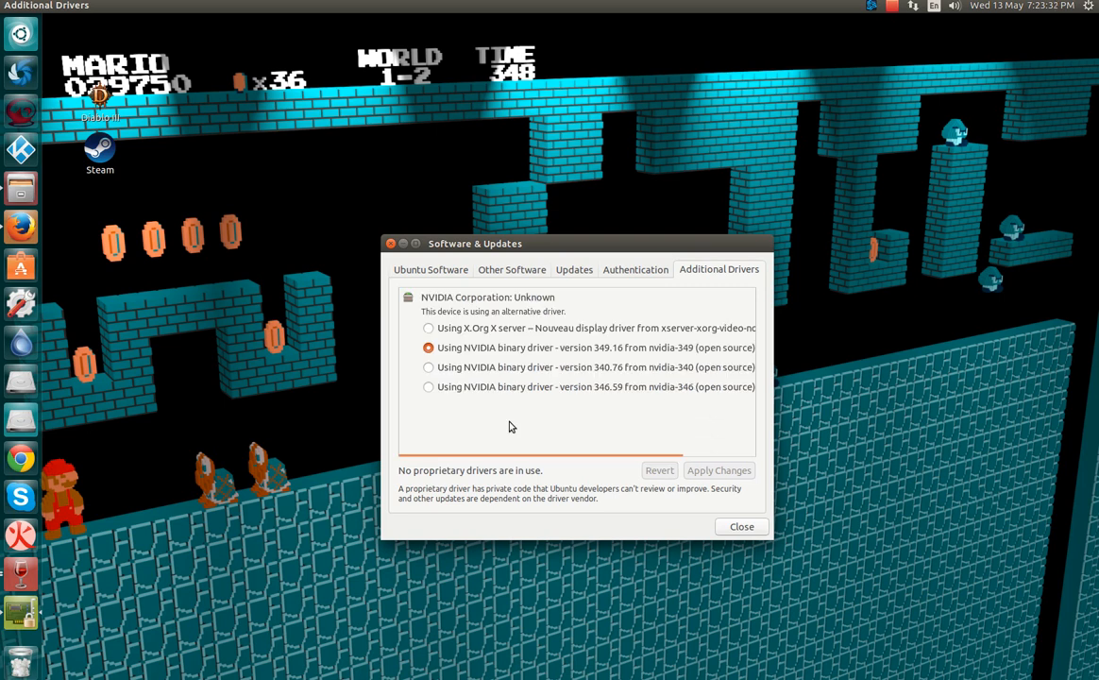
Add ppa:xorg-edgers/ppa as a source under Other Software, then return to Ubuntu Software.
{"action": "left_click", "coordinate": [430, 269]}
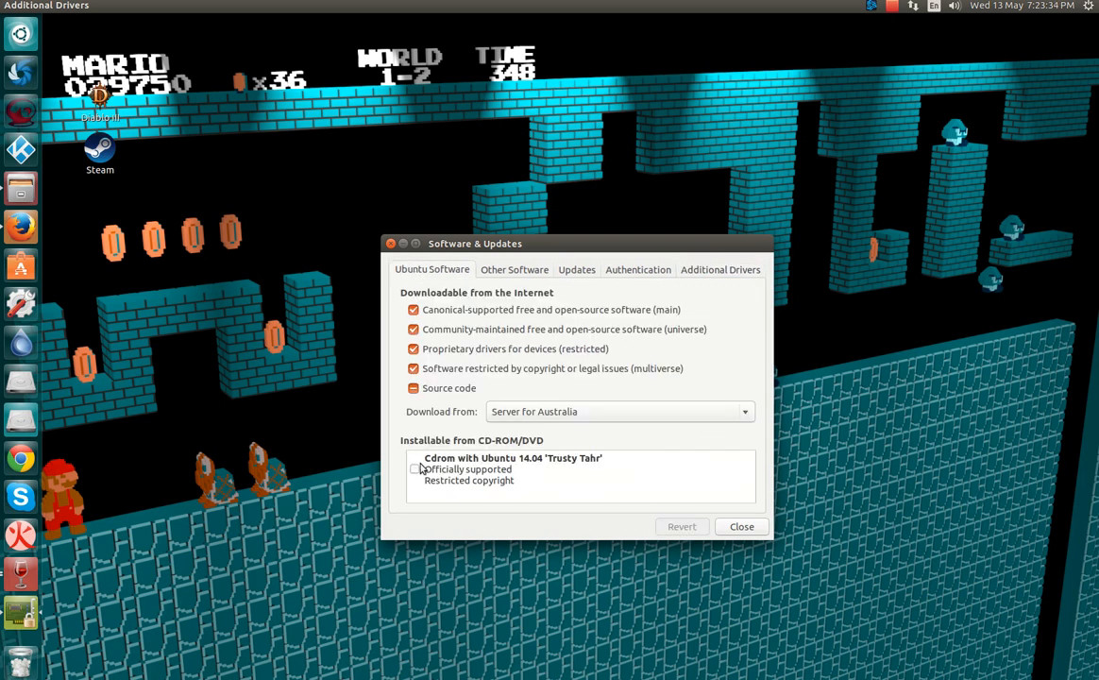
{"action": "left_click", "coordinate": [513, 268]}
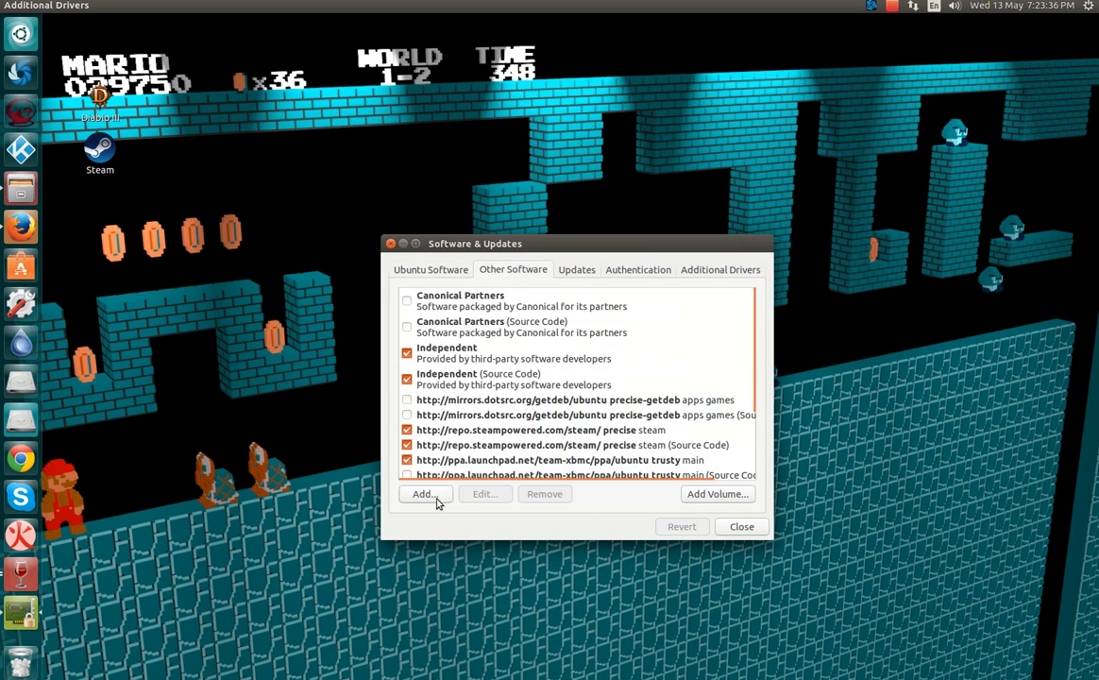
{"action": "left_click", "coordinate": [422, 495]}
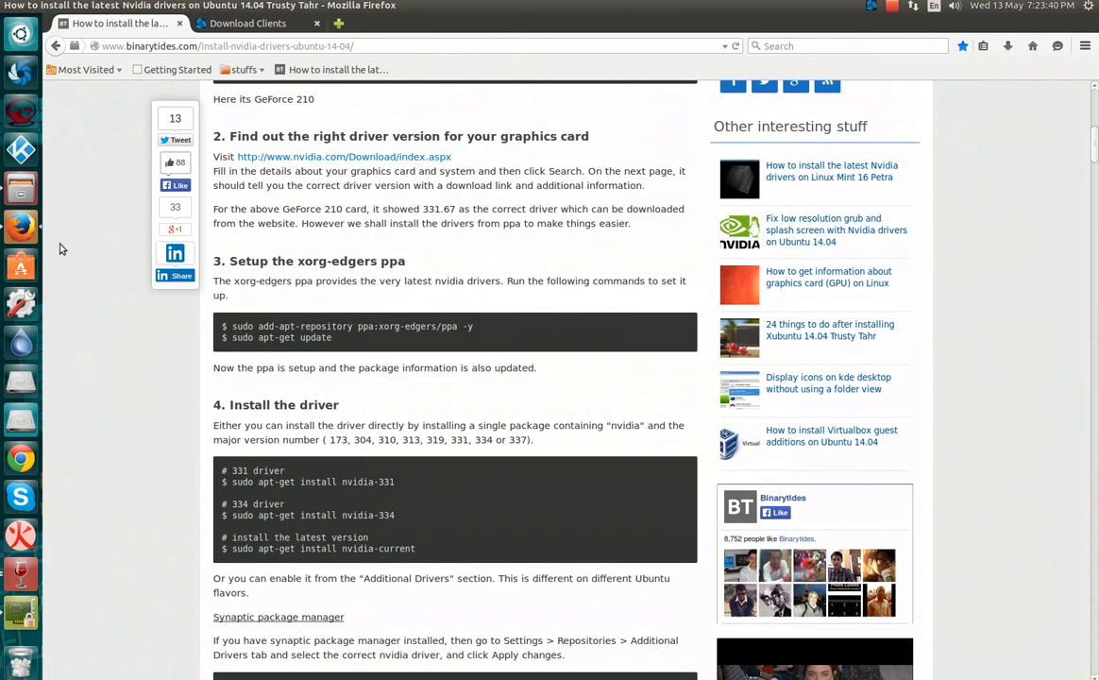
{"action": "mouse_move", "coordinate": [463, 319]}
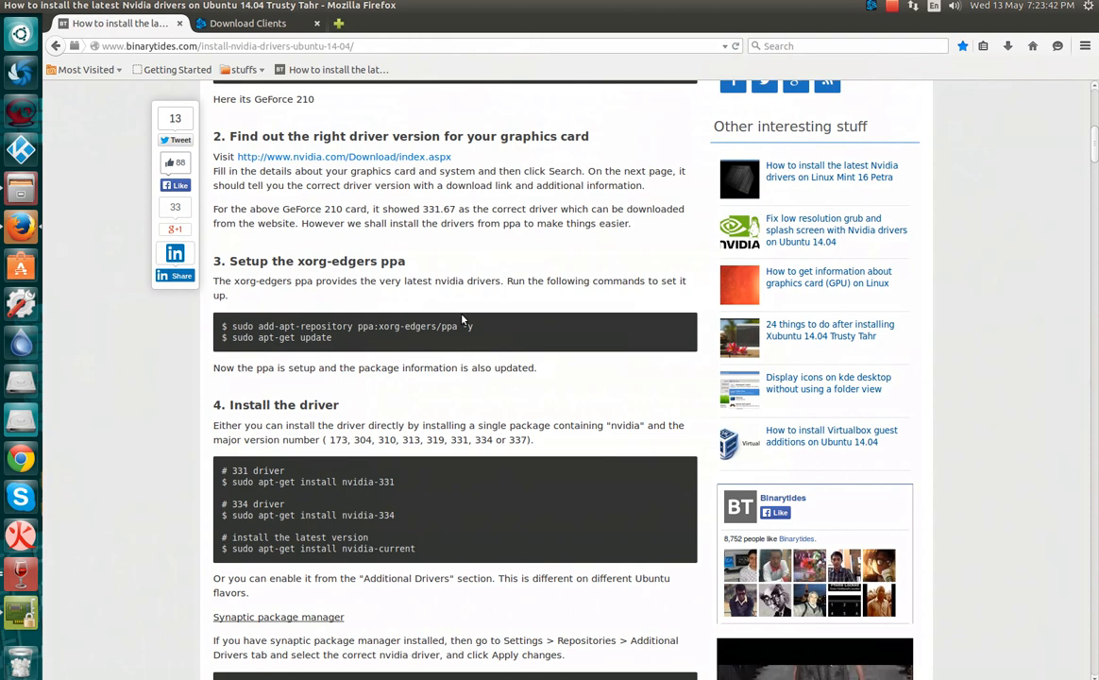
{"action": "double_click", "coordinate": [408, 325]}
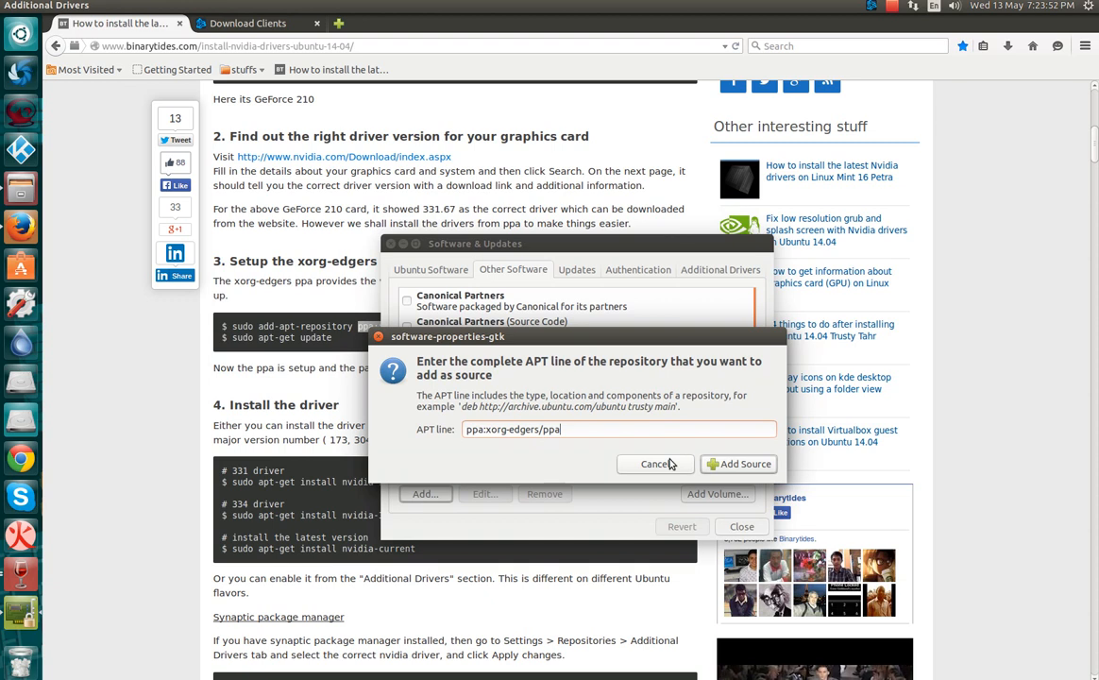
{"action": "left_click", "coordinate": [743, 464]}
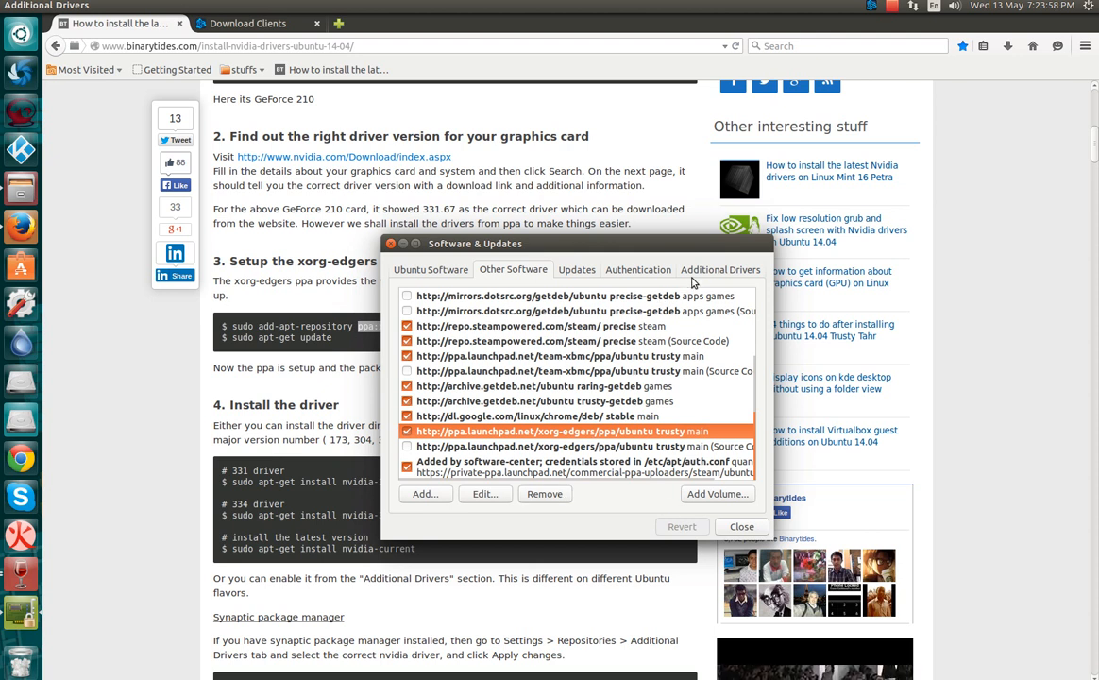
{"action": "mouse_move", "coordinate": [355, 192]}
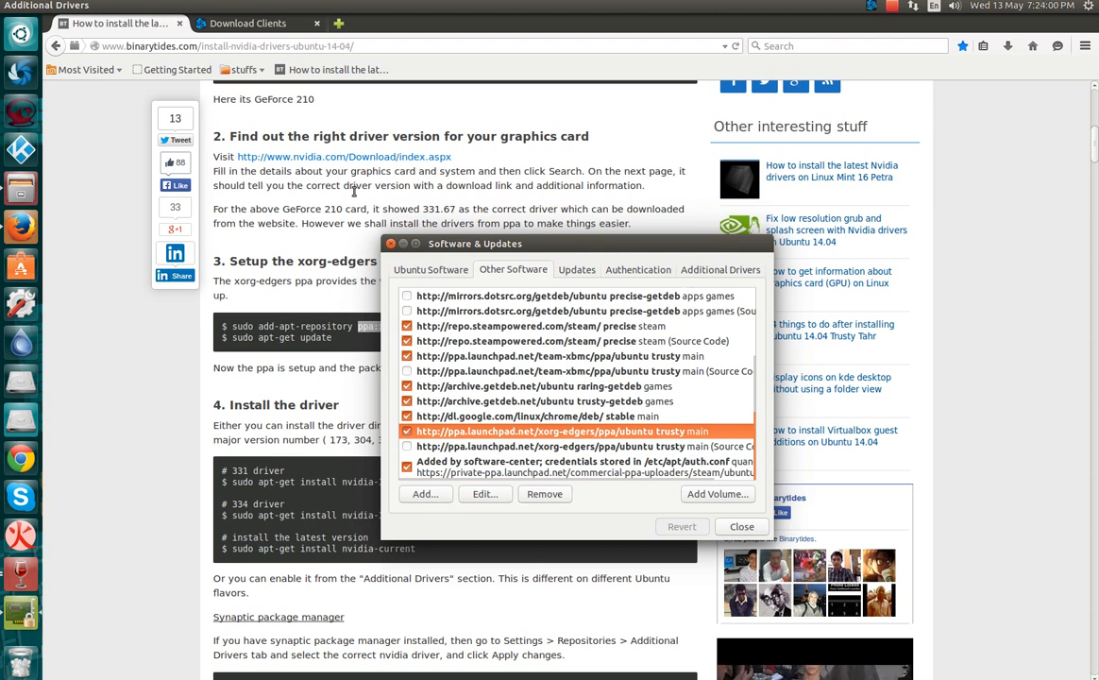
{"action": "left_click", "coordinate": [431, 270]}
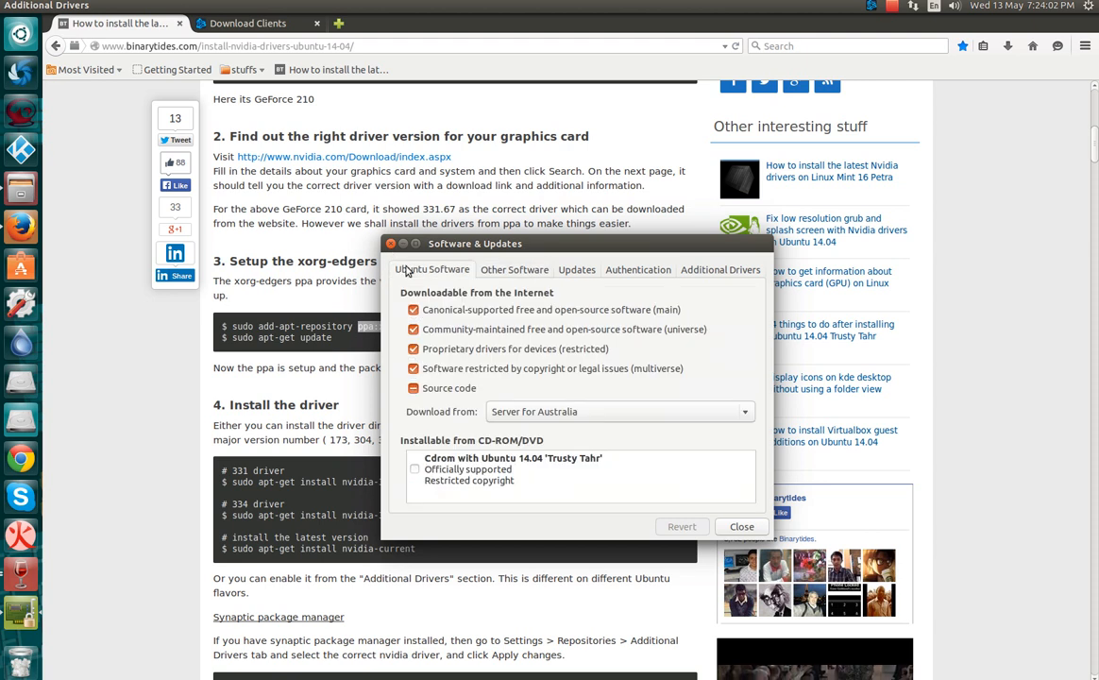
Bring the Firefox guide forward and relaunch Software & Updates via a 'soup' Dash search.
{"action": "left_click", "coordinate": [740, 525]}
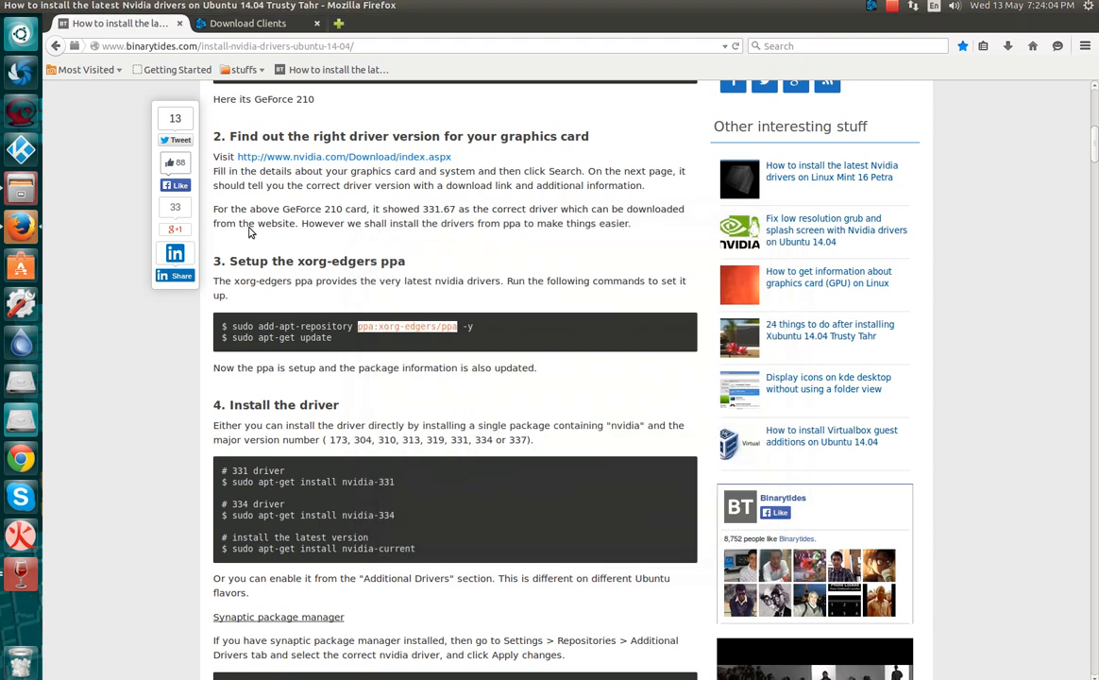
{"action": "type", "text": "so"}
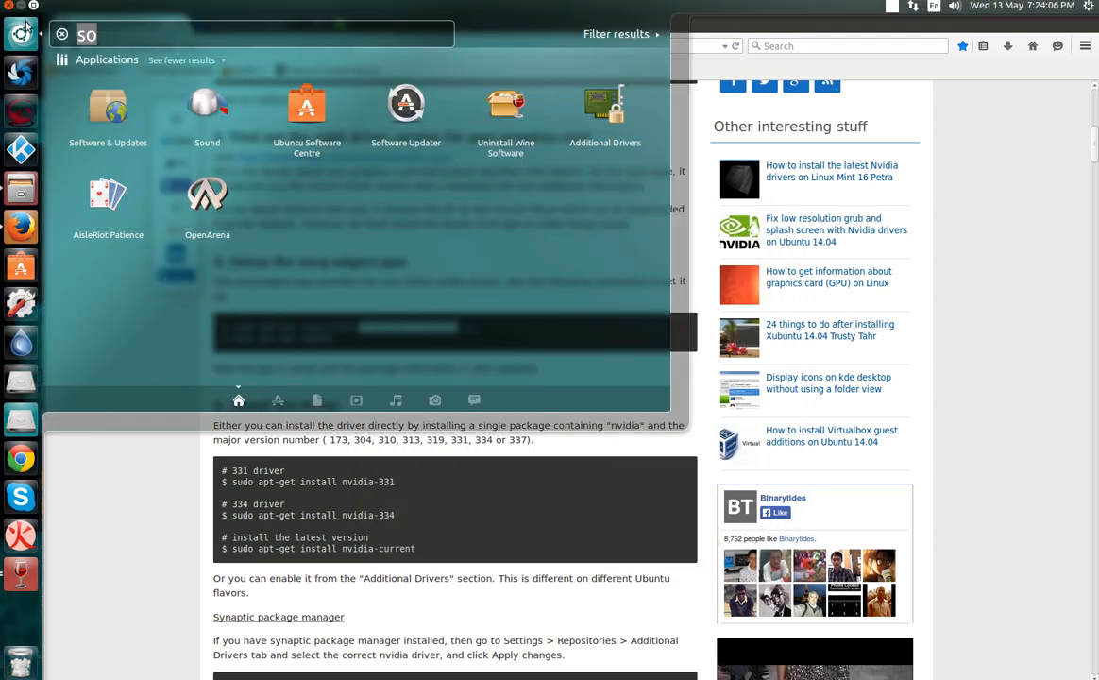
{"action": "type", "text": "up"}
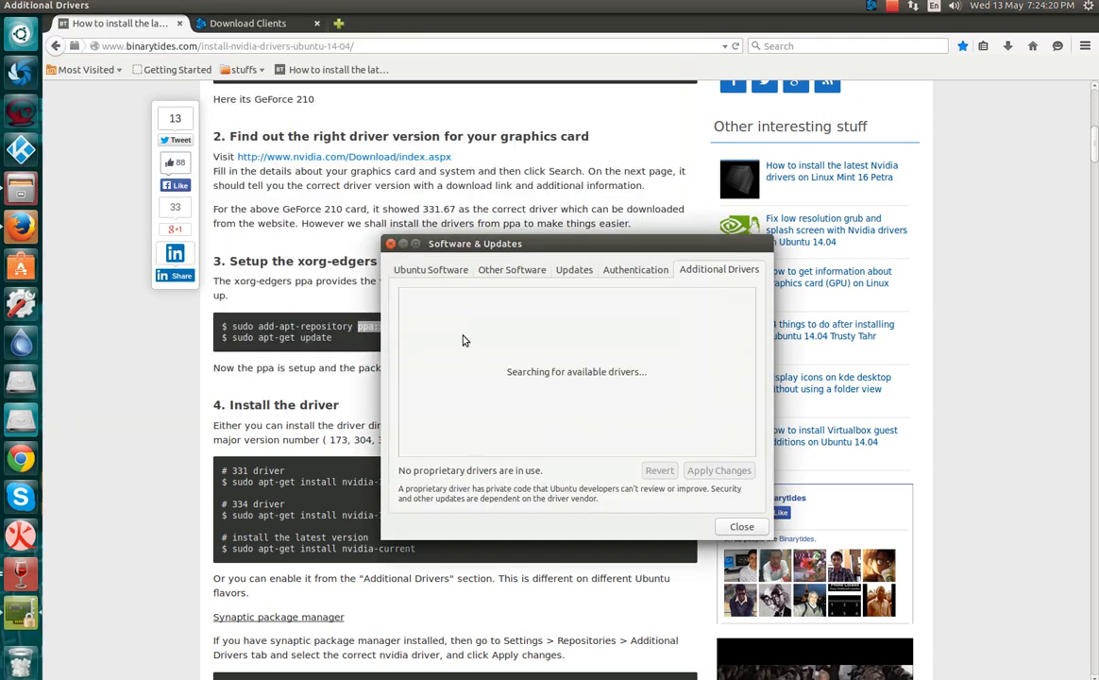
{"action": "mouse_move", "coordinate": [450, 387]}
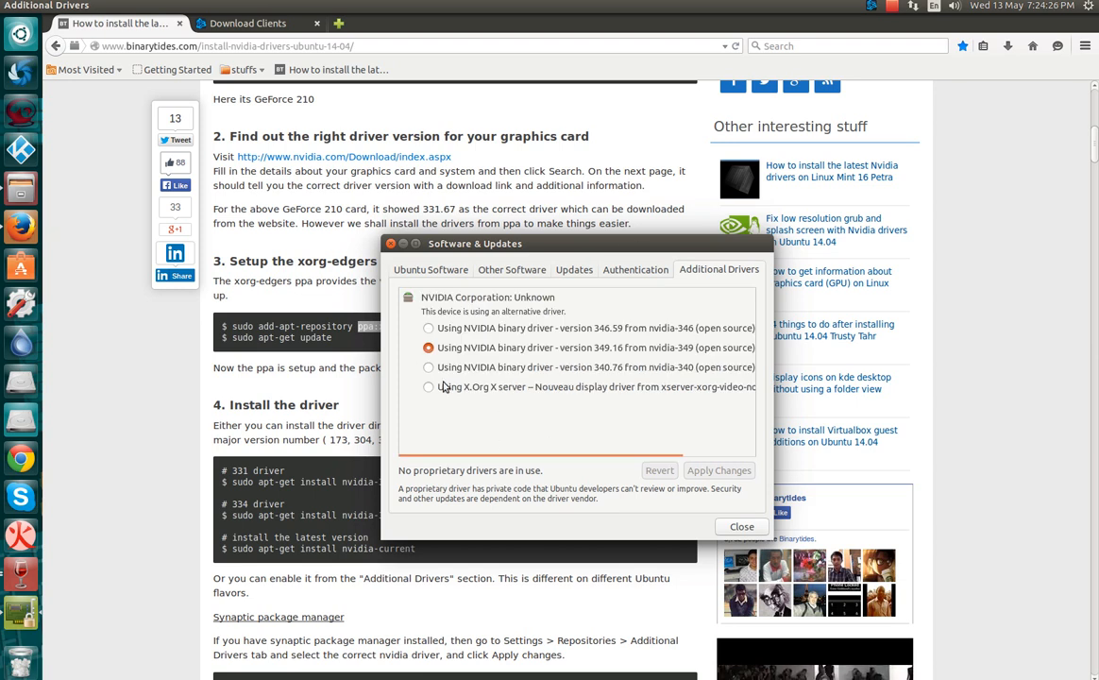
{"action": "mouse_move", "coordinate": [598, 382]}
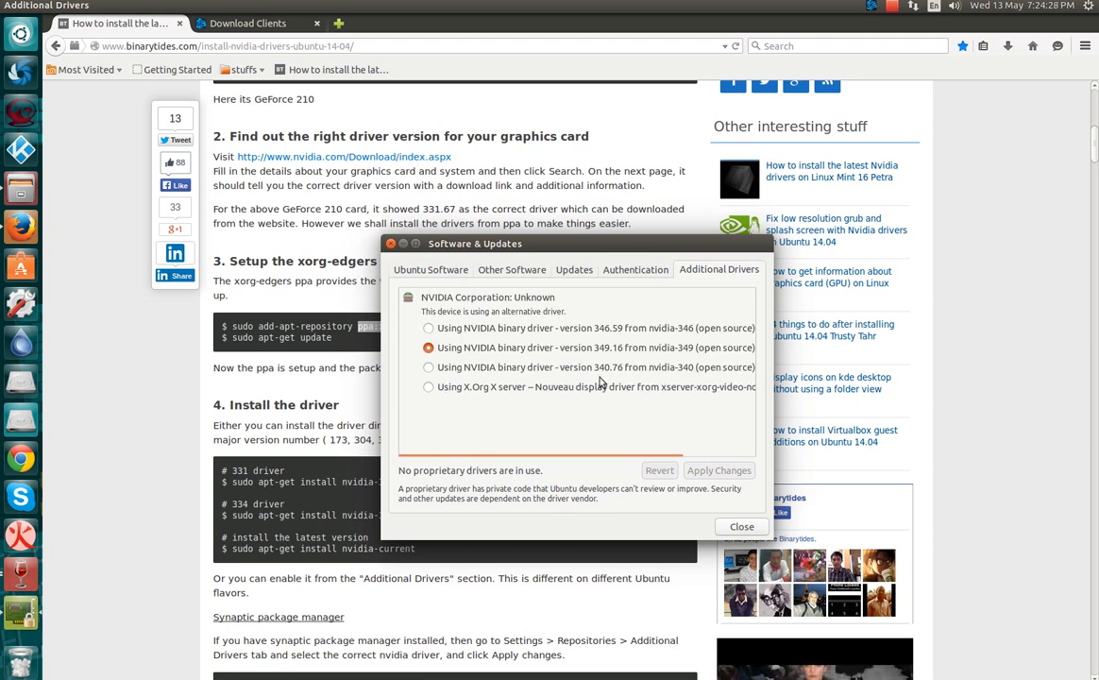
{"action": "mouse_move", "coordinate": [638, 375]}
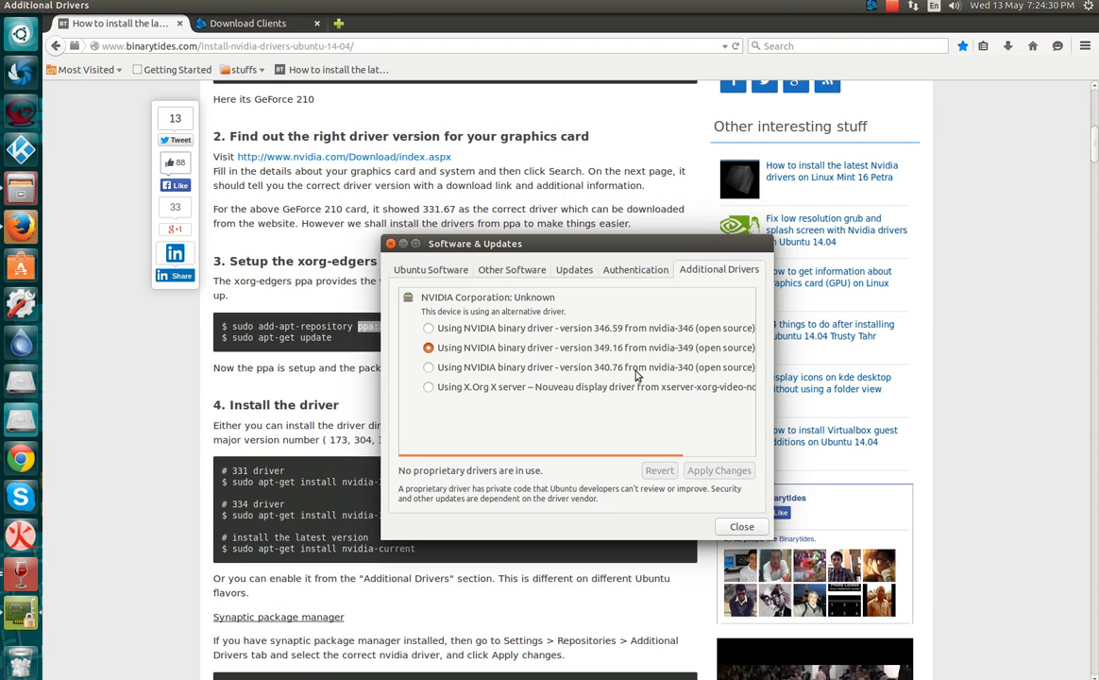
{"action": "mouse_move", "coordinate": [657, 404]}
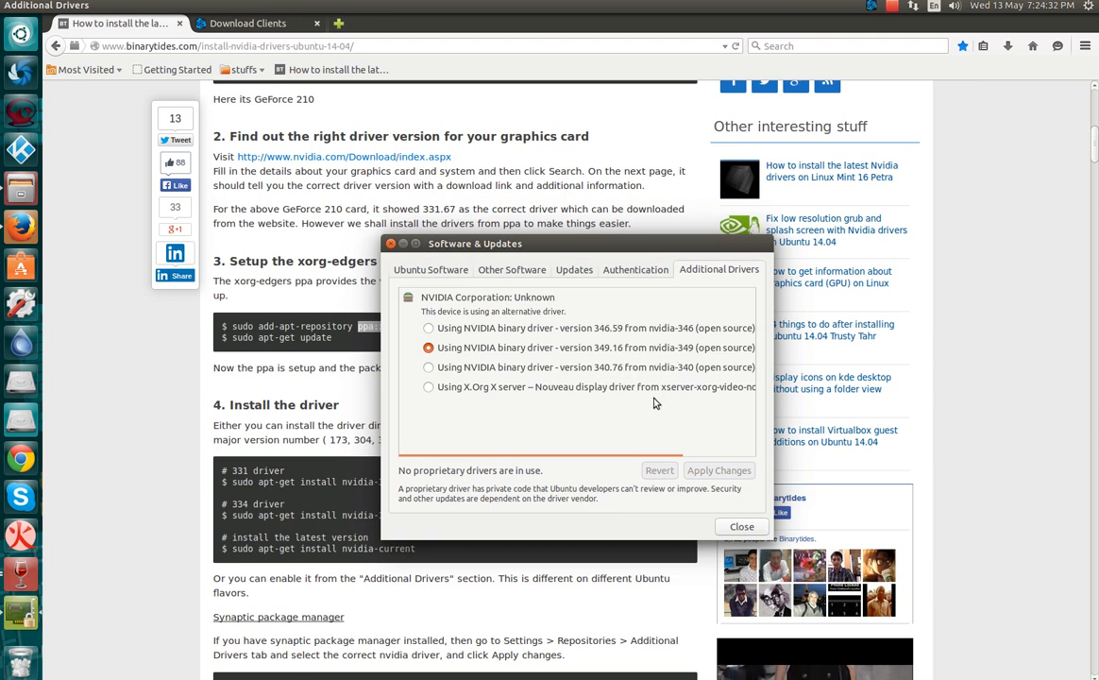
{"action": "mouse_move", "coordinate": [636, 343]}
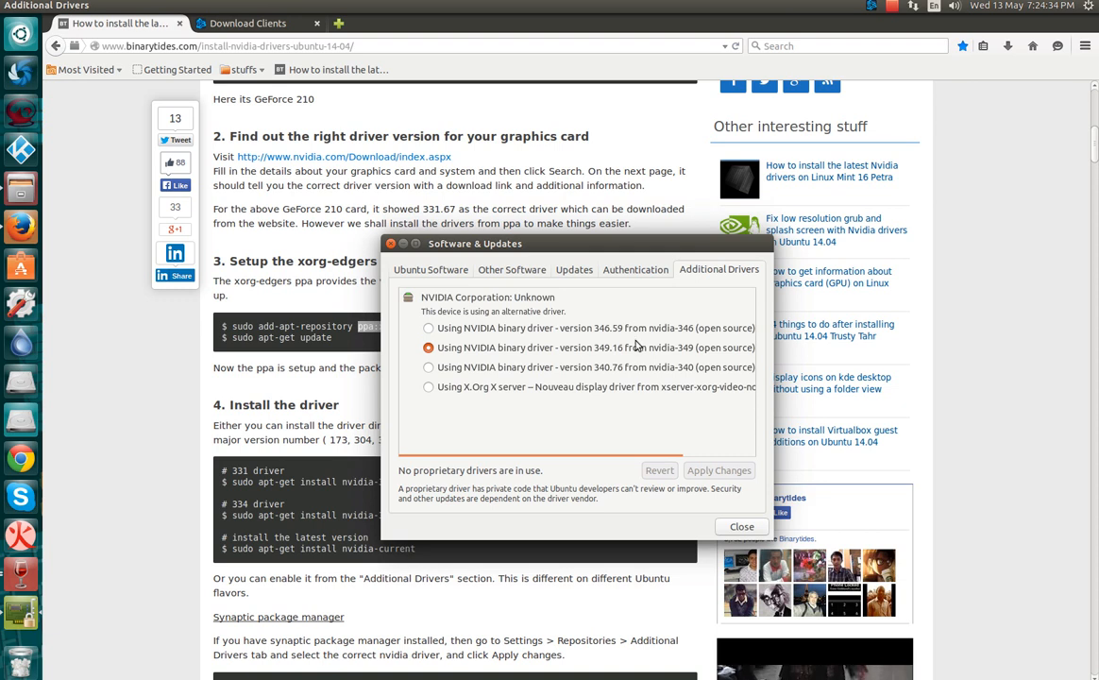
{"action": "mouse_move", "coordinate": [625, 434]}
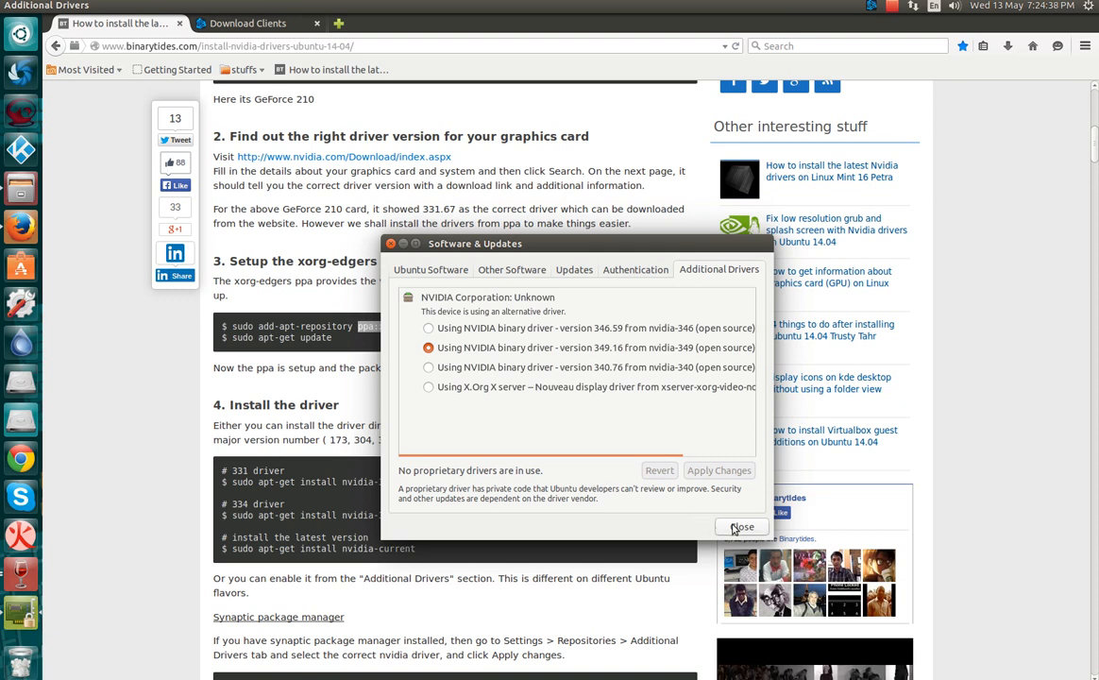
Close the settings window after reviewing the newer NVIDIA driver versions.
{"action": "left_click", "coordinate": [742, 525]}
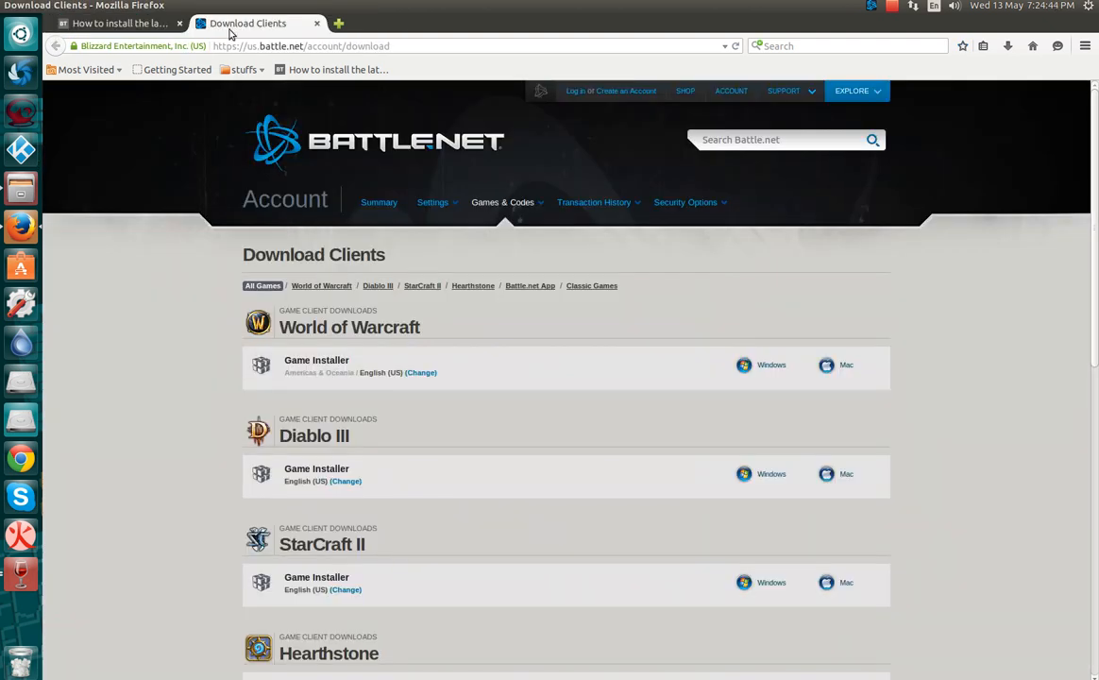
{"action": "mouse_move", "coordinate": [638, 494]}
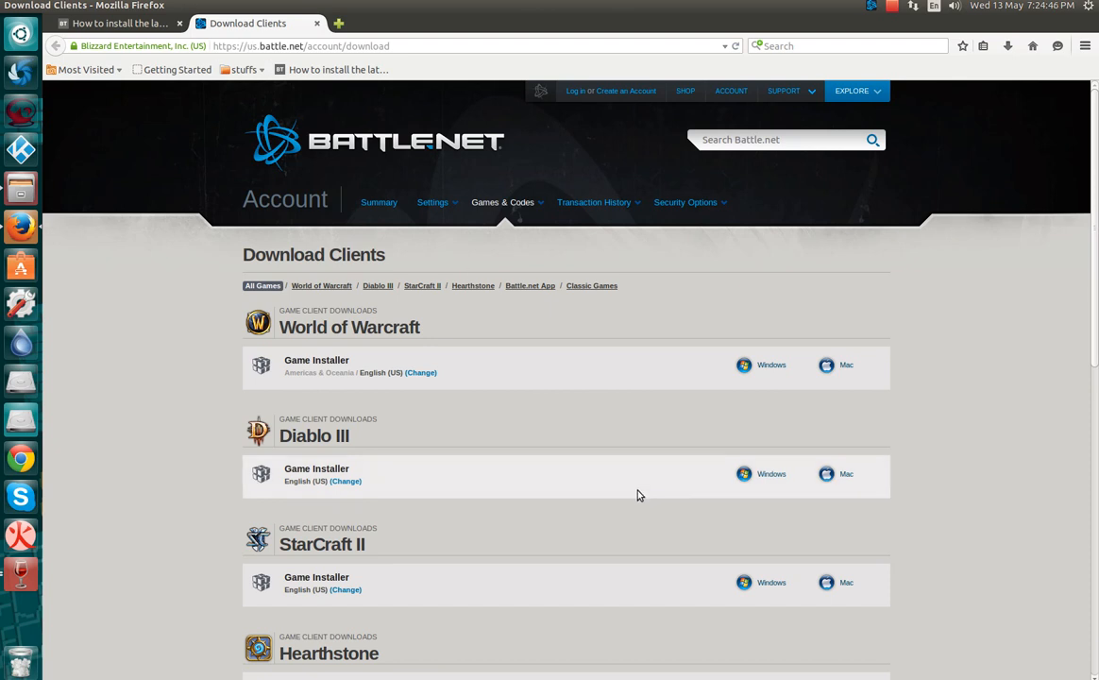
{"action": "mouse_move", "coordinate": [770, 472]}
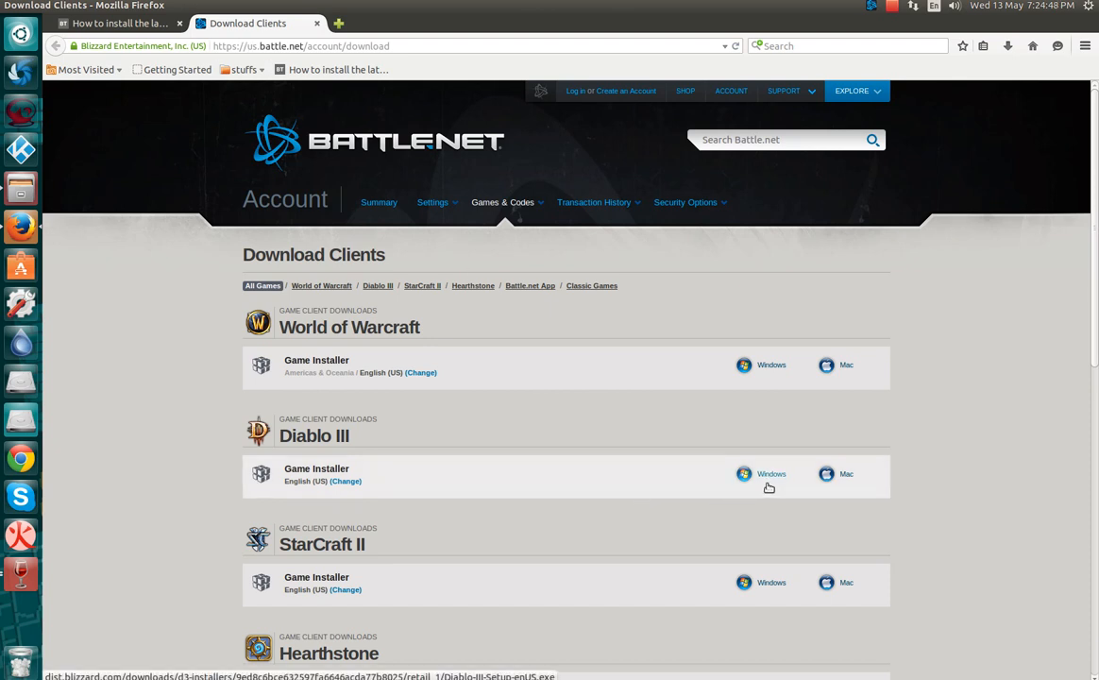
{"action": "mouse_move", "coordinate": [412, 407]}
{"action": "type", "text": "play"}
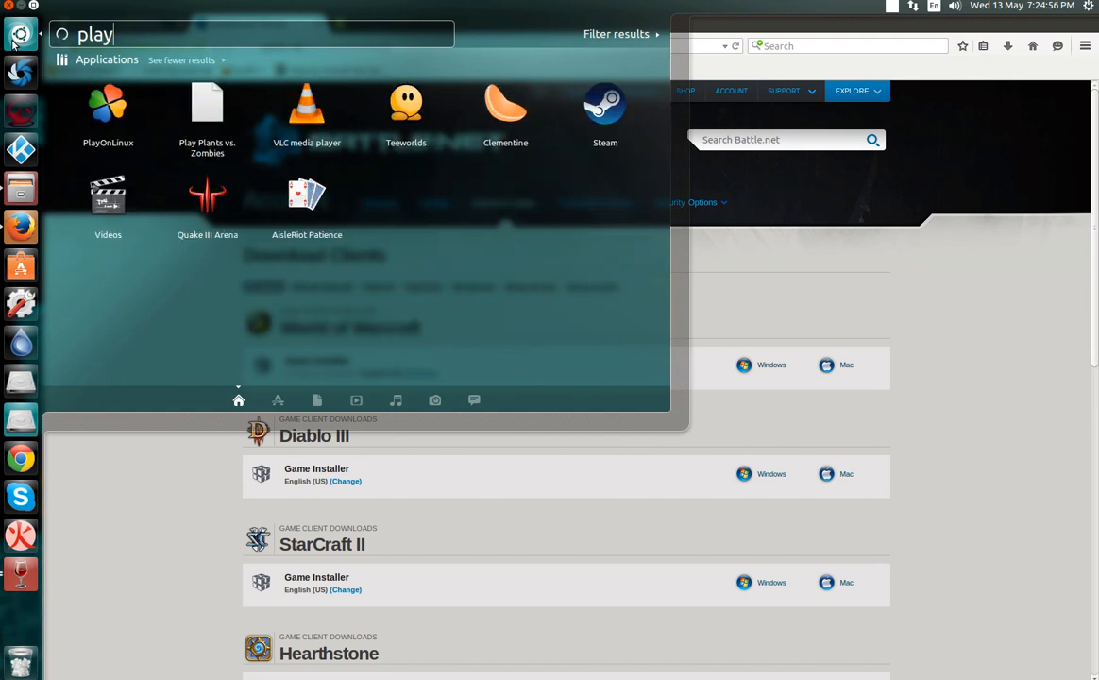
Launch PlayOnLinux's Install catalogue and filter it with the search 'diabl'.
{"action": "left_click", "coordinate": [107, 102]}
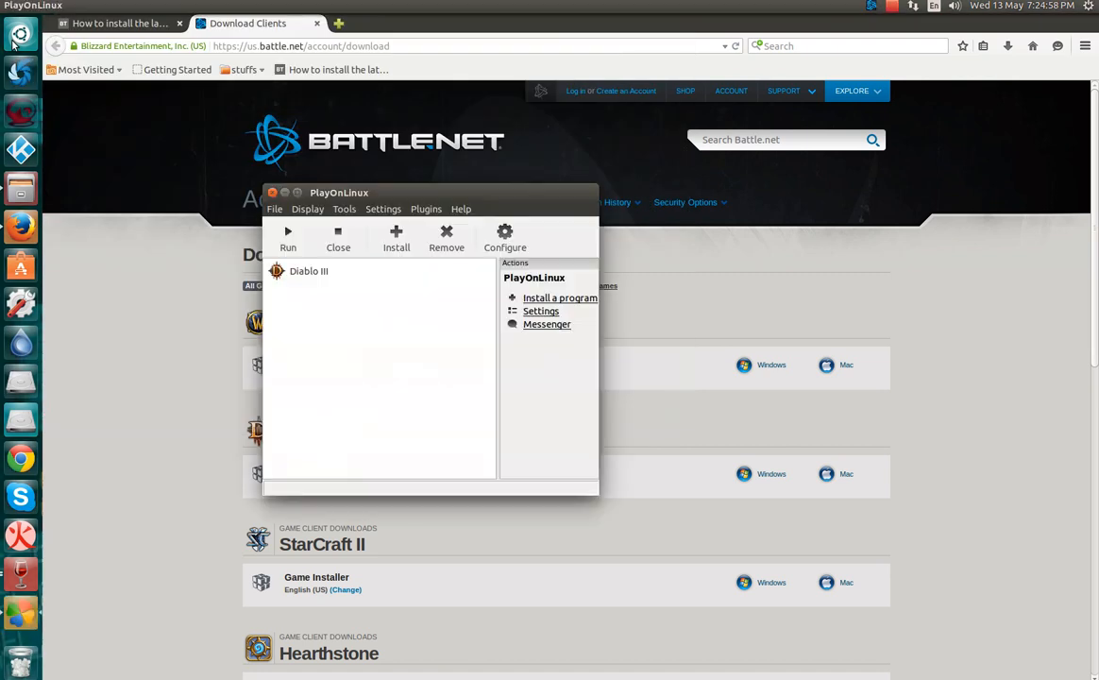
{"action": "left_click", "coordinate": [397, 236]}
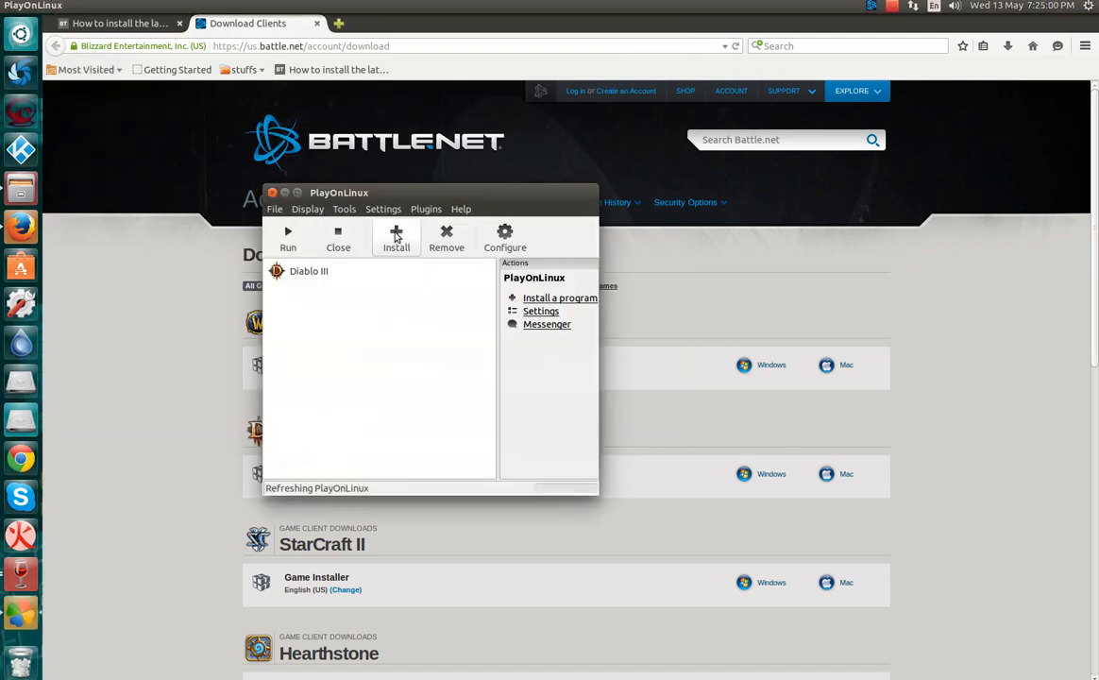
{"action": "left_click", "coordinate": [397, 238]}
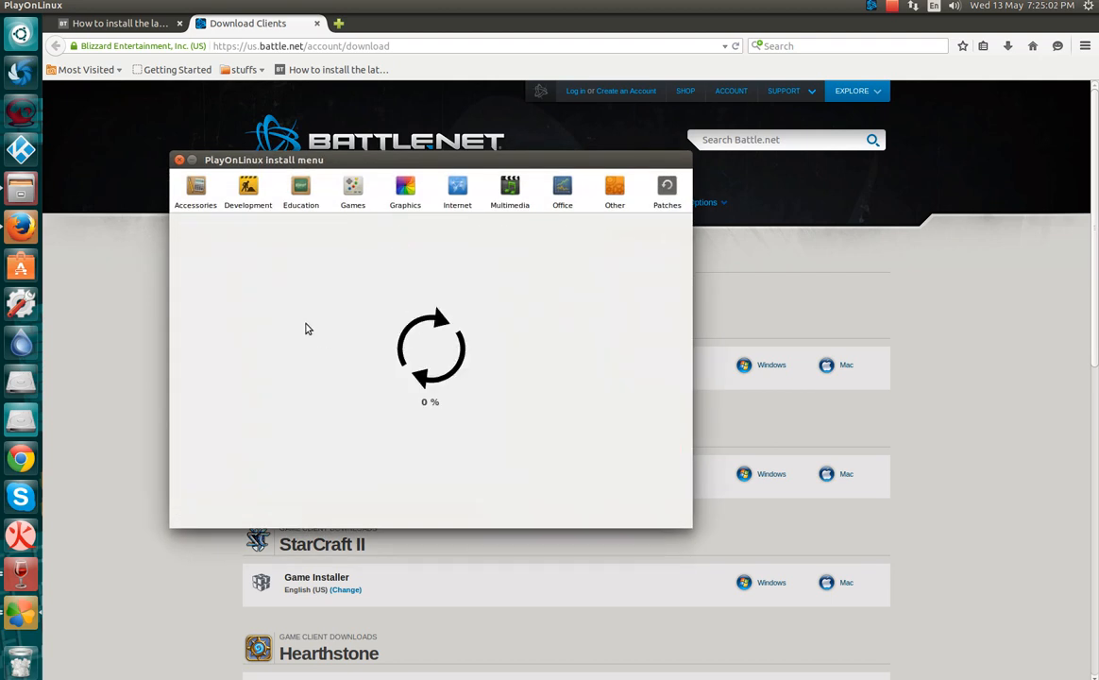
{"action": "mouse_move", "coordinate": [333, 219]}
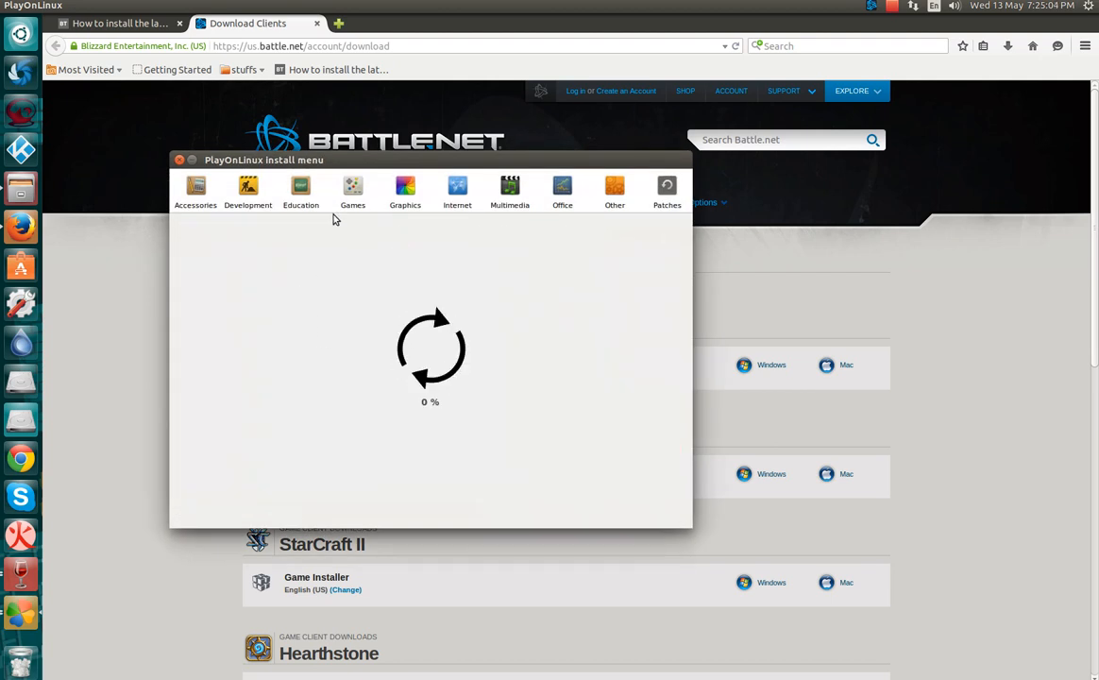
{"action": "left_click", "coordinate": [353, 188]}
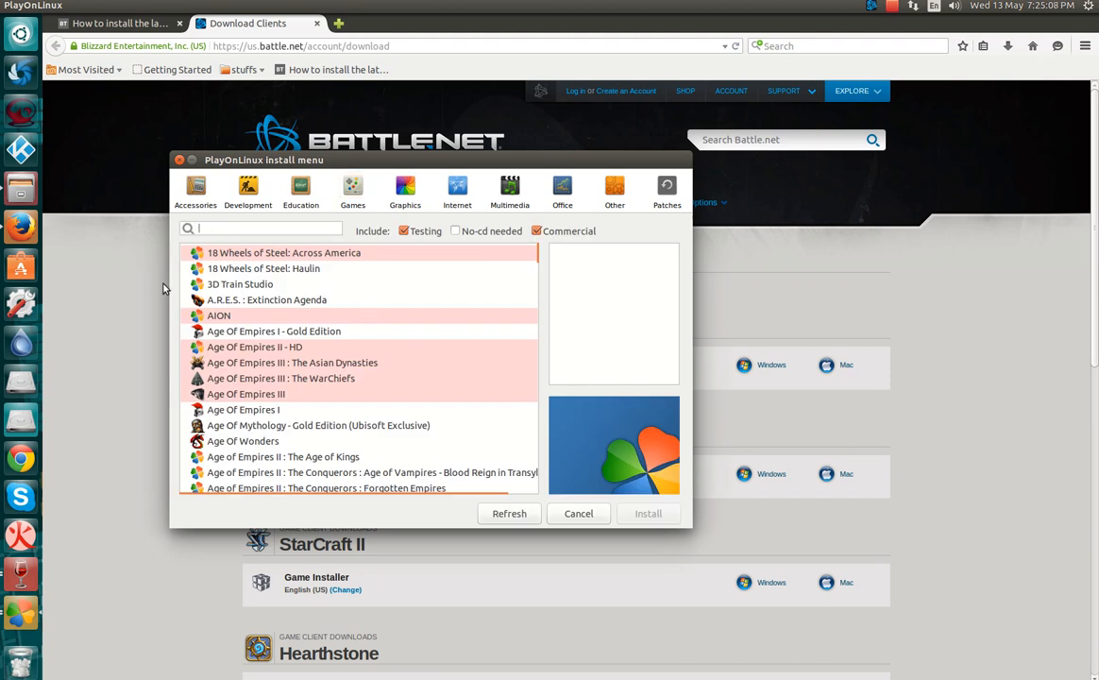
{"action": "type", "text": "diabl"}
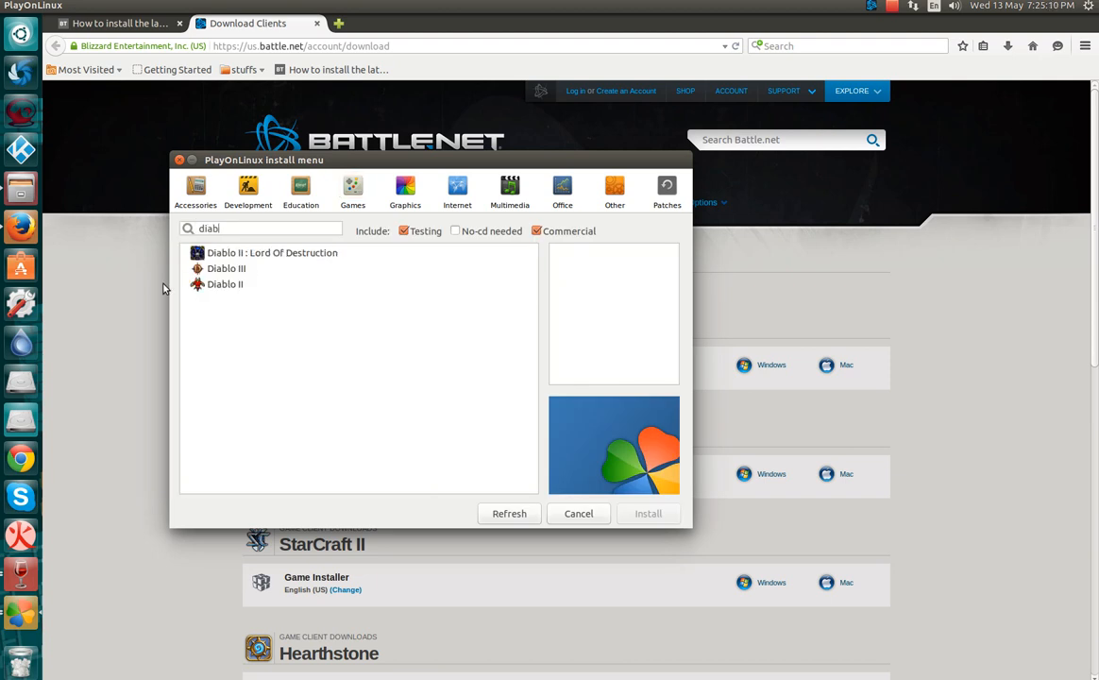
{"action": "mouse_move", "coordinate": [215, 275]}
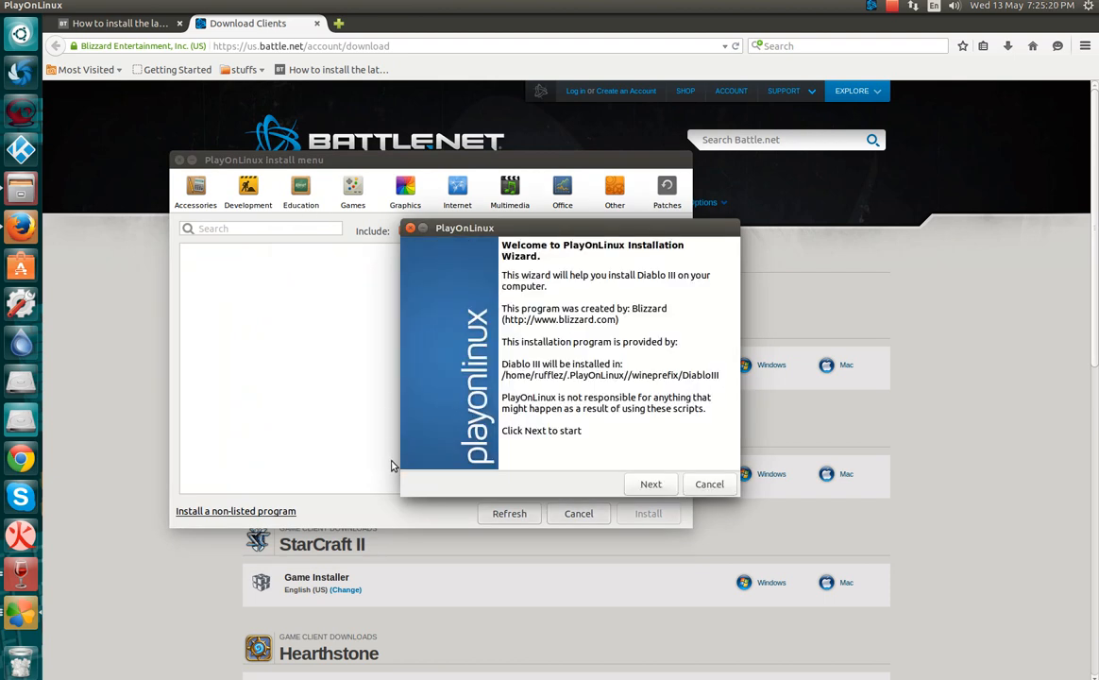
{"action": "mouse_move", "coordinate": [649, 483]}
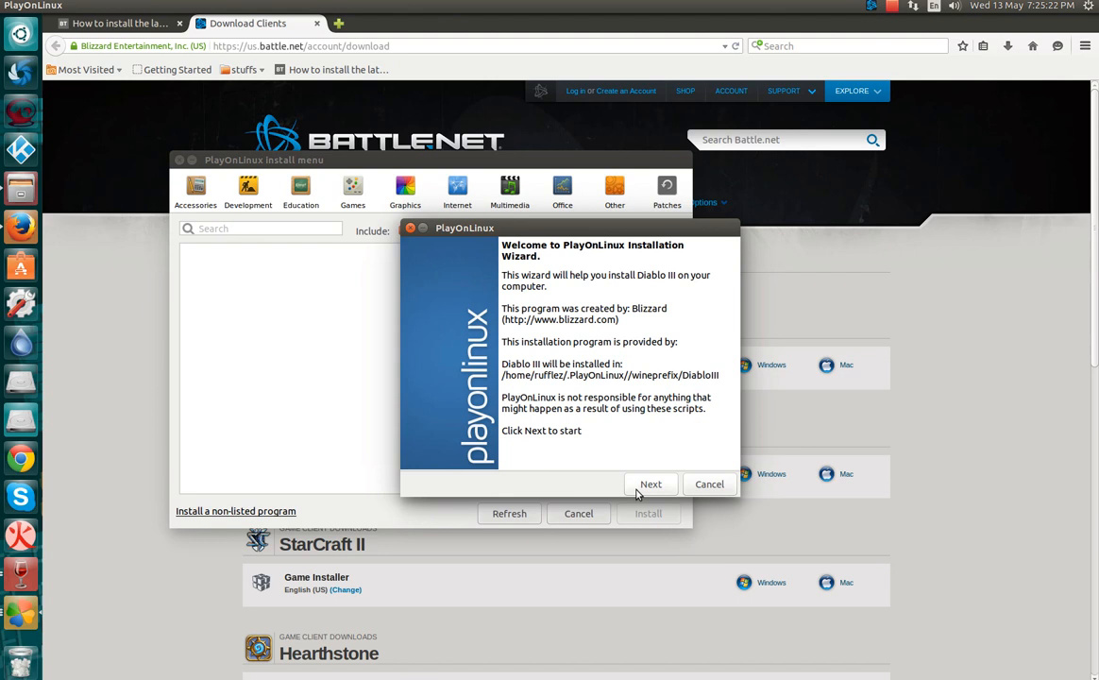
{"action": "mouse_move", "coordinate": [304, 153]}
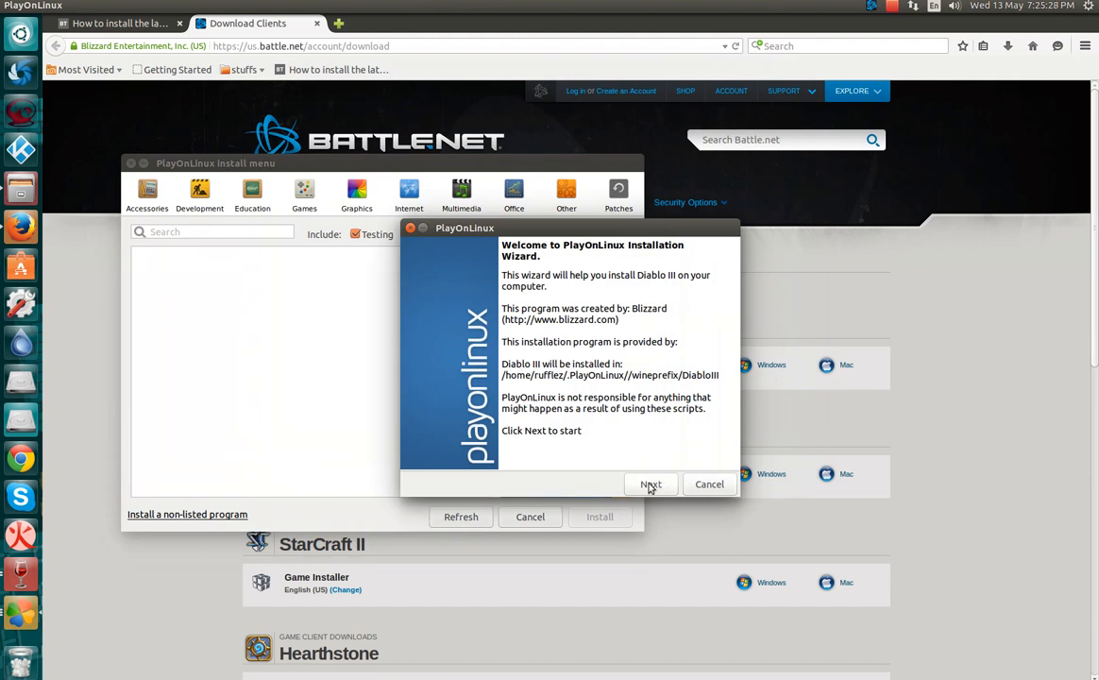
Point the wizard at Diablo-III-Setup-enUS.exe from Downloads, then cancel at the existing-drive warning.
{"action": "left_click", "coordinate": [649, 484]}
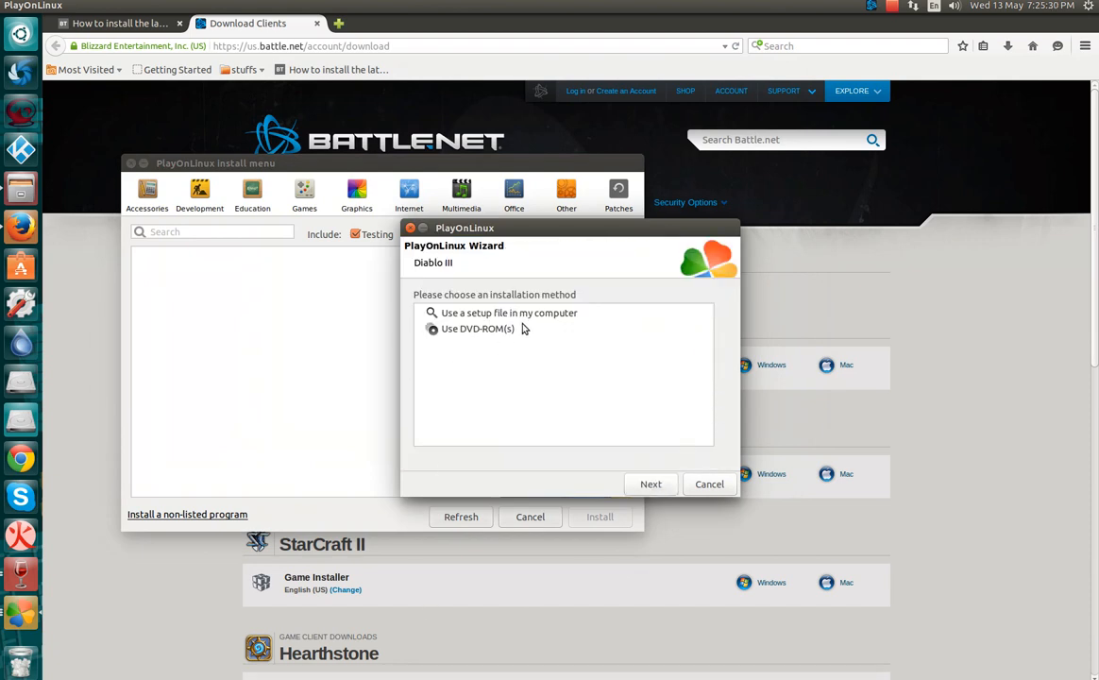
{"action": "left_click", "coordinate": [649, 483]}
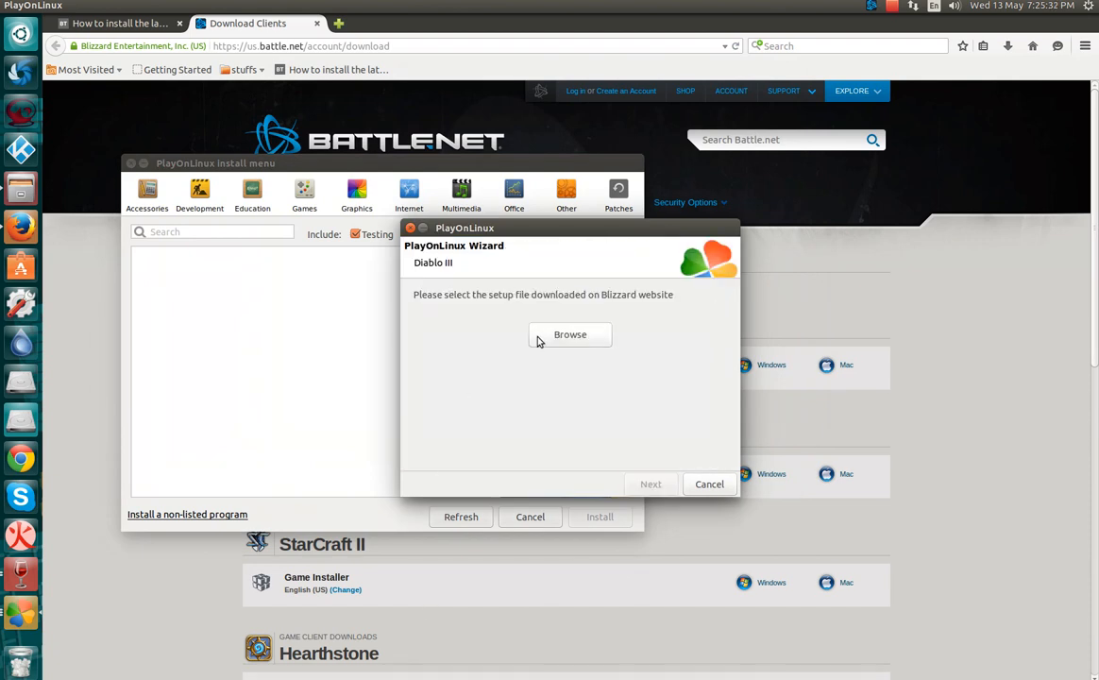
{"action": "left_click", "coordinate": [570, 334]}
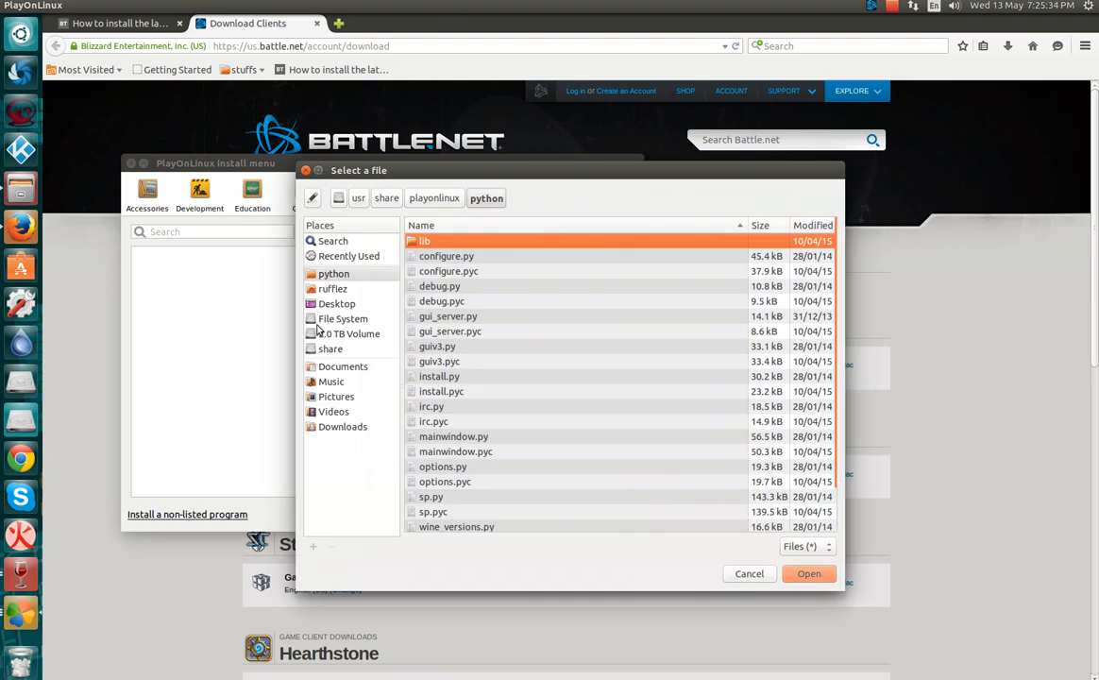
{"action": "mouse_move", "coordinate": [344, 400]}
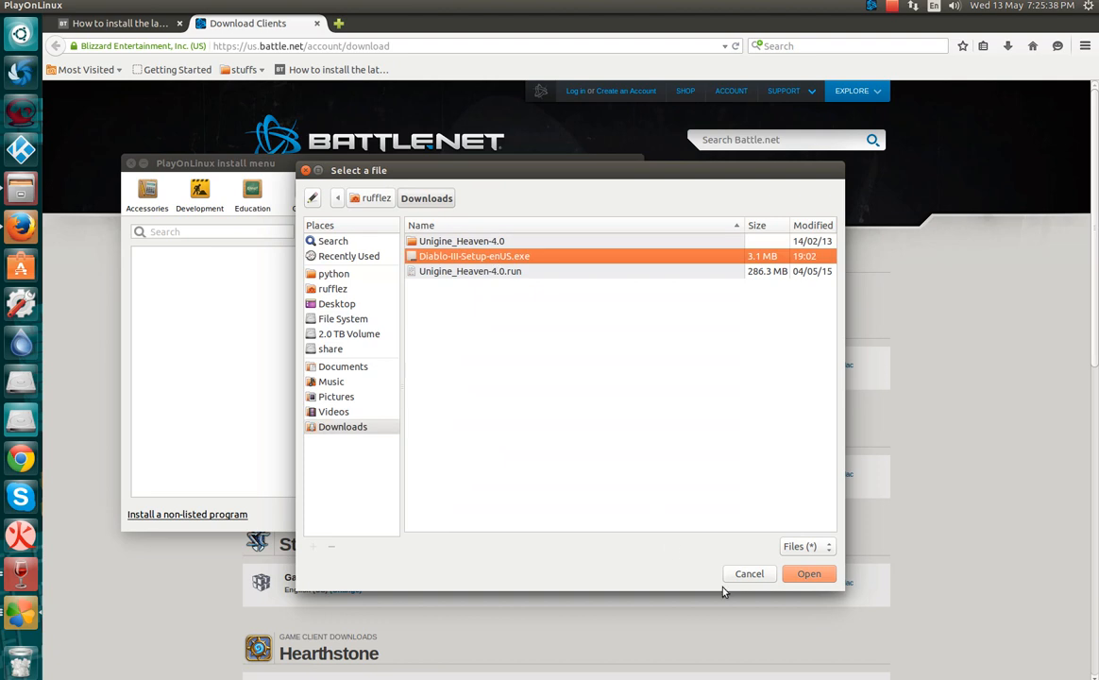
{"action": "left_click", "coordinate": [808, 574]}
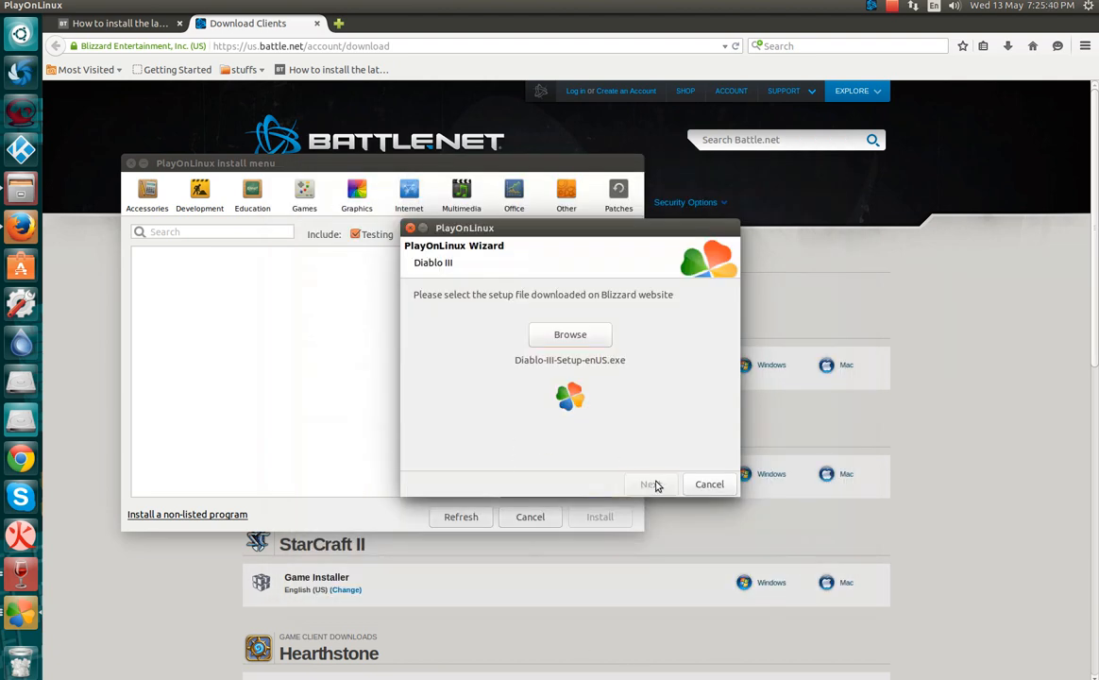
{"action": "left_click", "coordinate": [649, 484]}
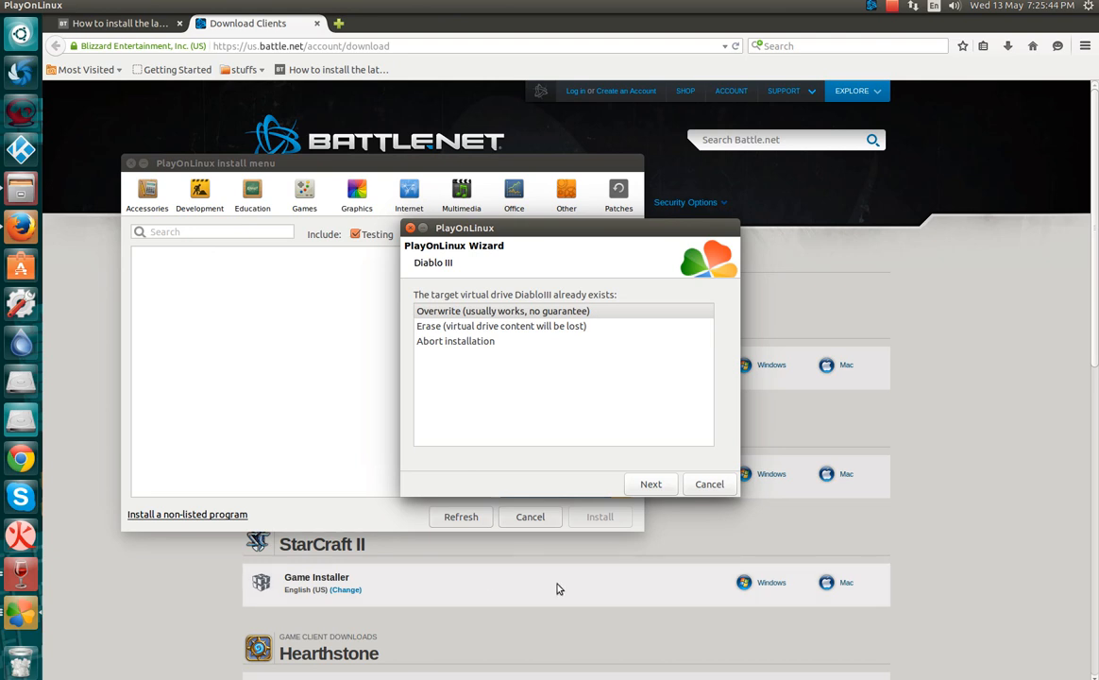
{"action": "mouse_move", "coordinate": [698, 450]}
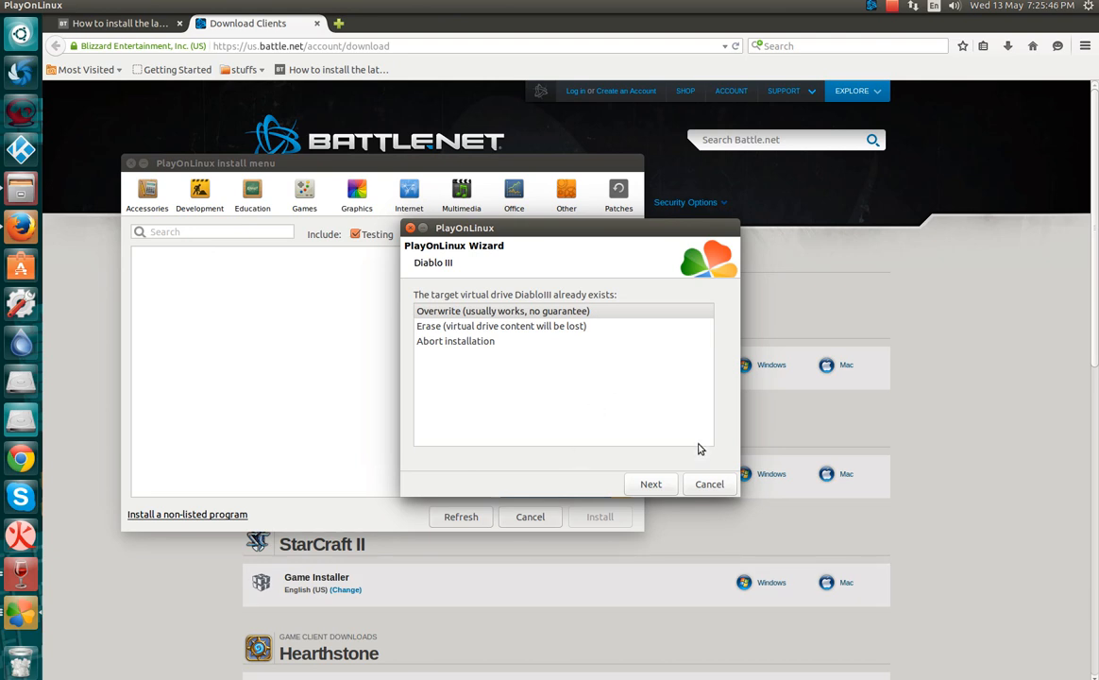
{"action": "mouse_move", "coordinate": [457, 349]}
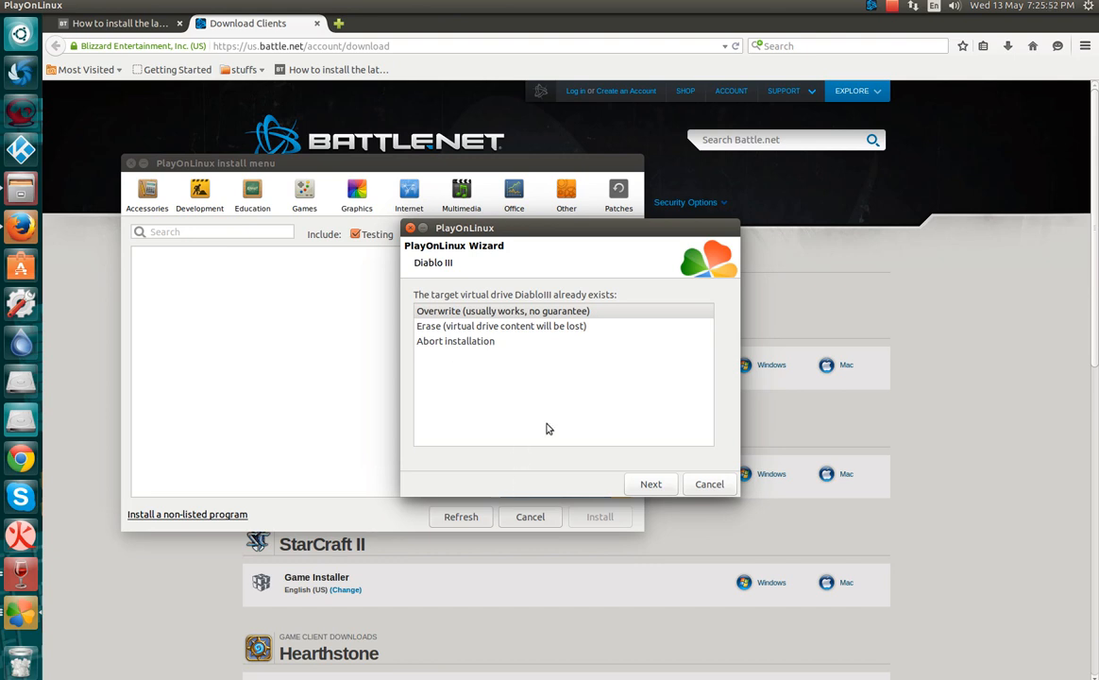
{"action": "mouse_move", "coordinate": [691, 508]}
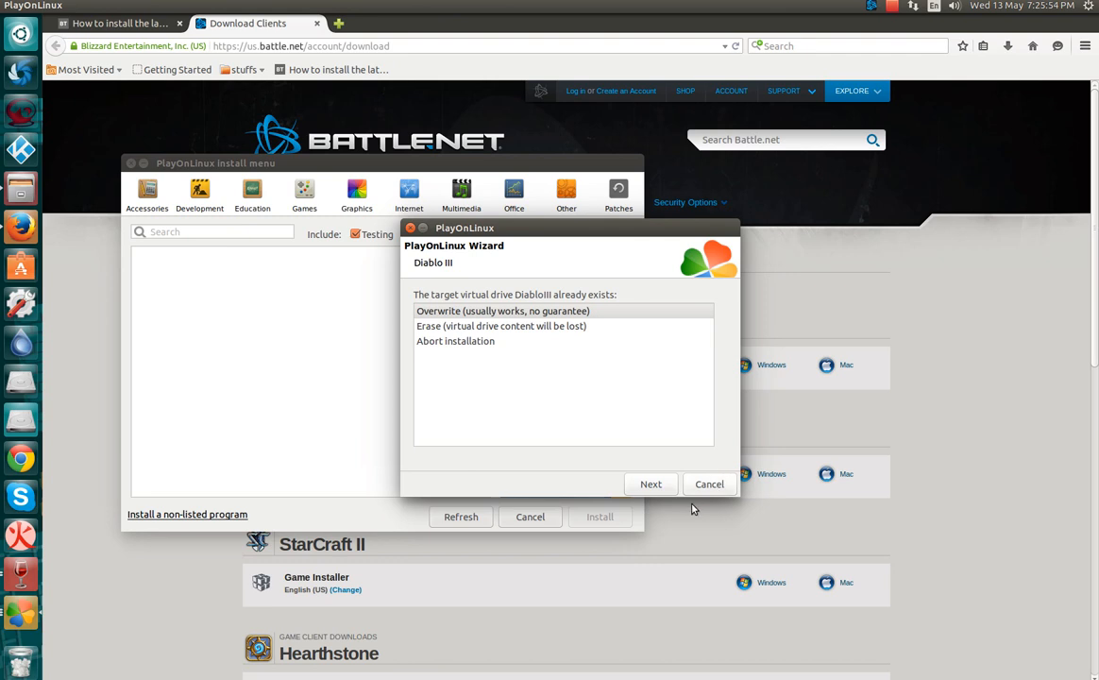
{"action": "mouse_move", "coordinate": [721, 494]}
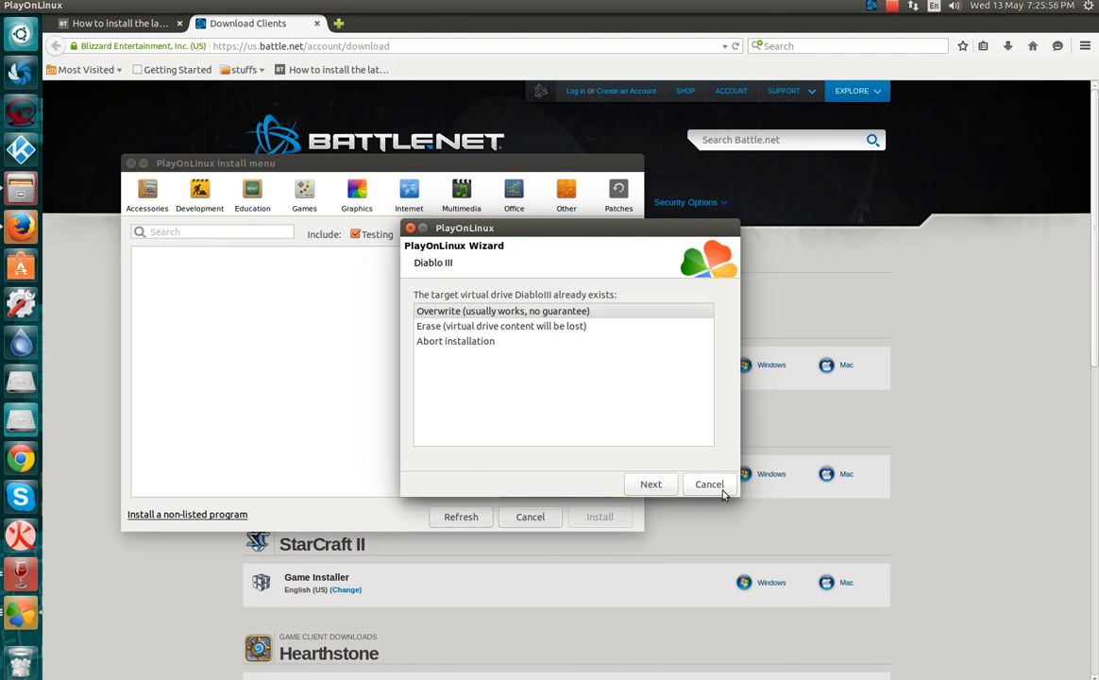
{"action": "left_click", "coordinate": [710, 483]}
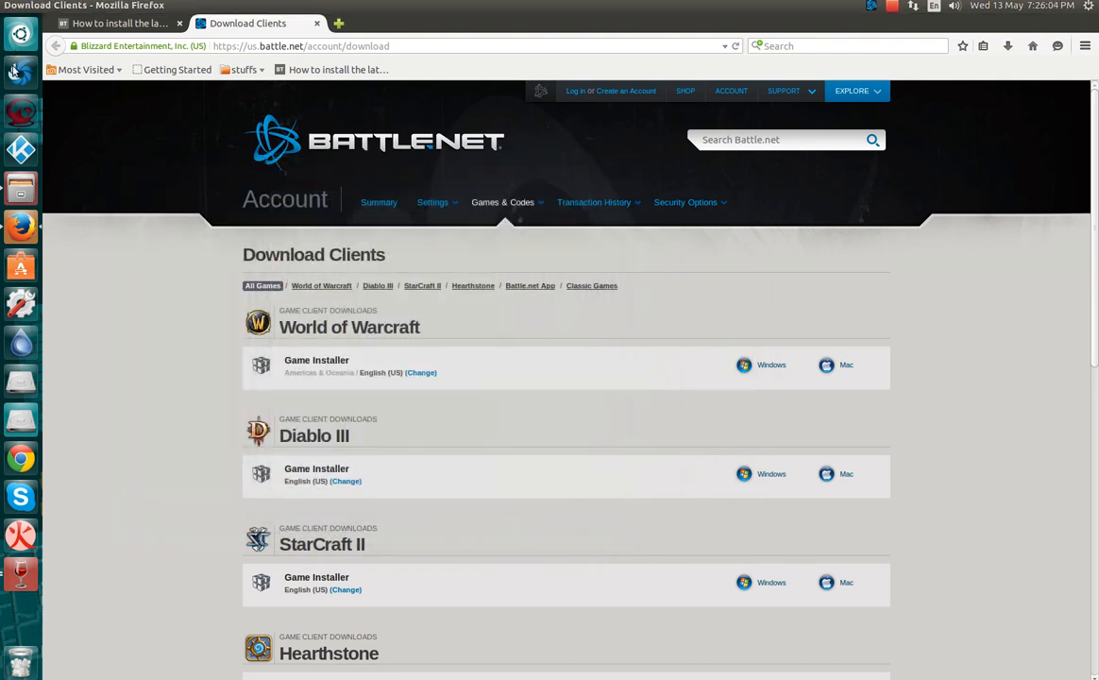
{"action": "mouse_move", "coordinate": [321, 22]}
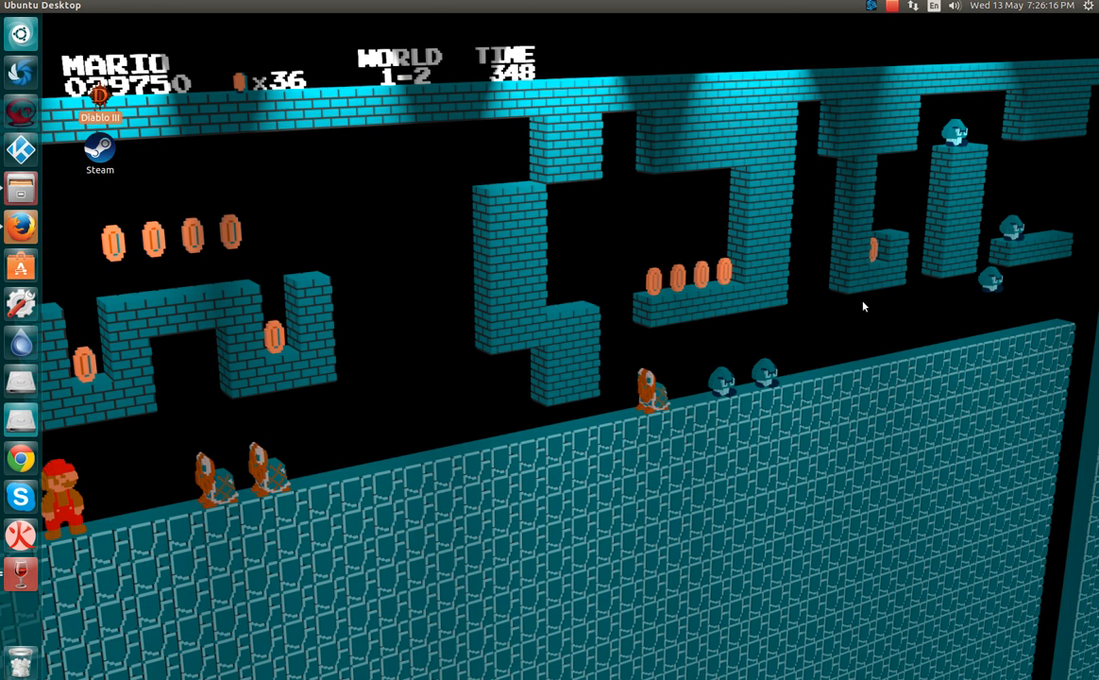
{"action": "mouse_move", "coordinate": [4, 608]}
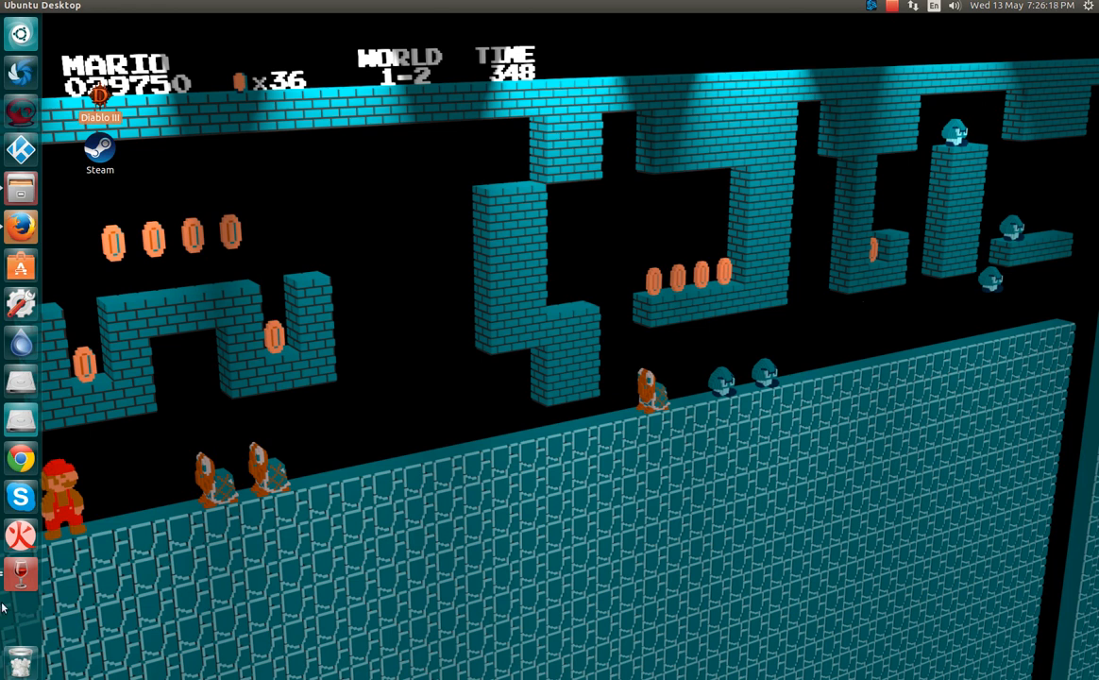
Launch Diablo III from its desktop shortcut, bringing up the Battle.net launcher.
{"action": "double_click", "coordinate": [100, 98]}
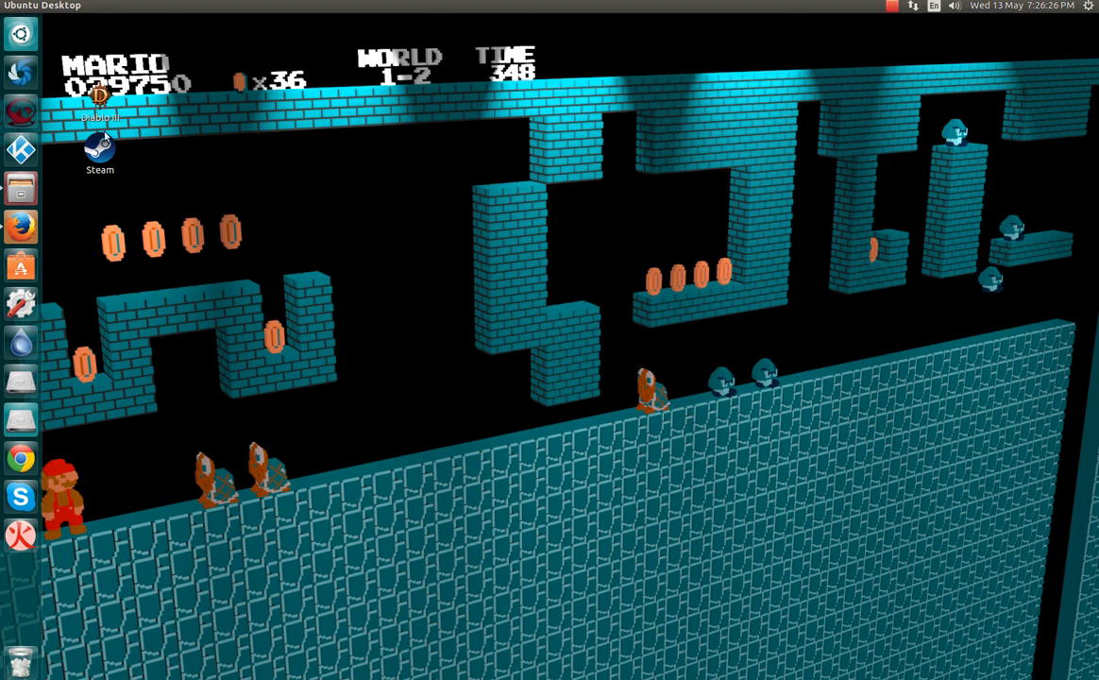
{"action": "mouse_move", "coordinate": [461, 174]}
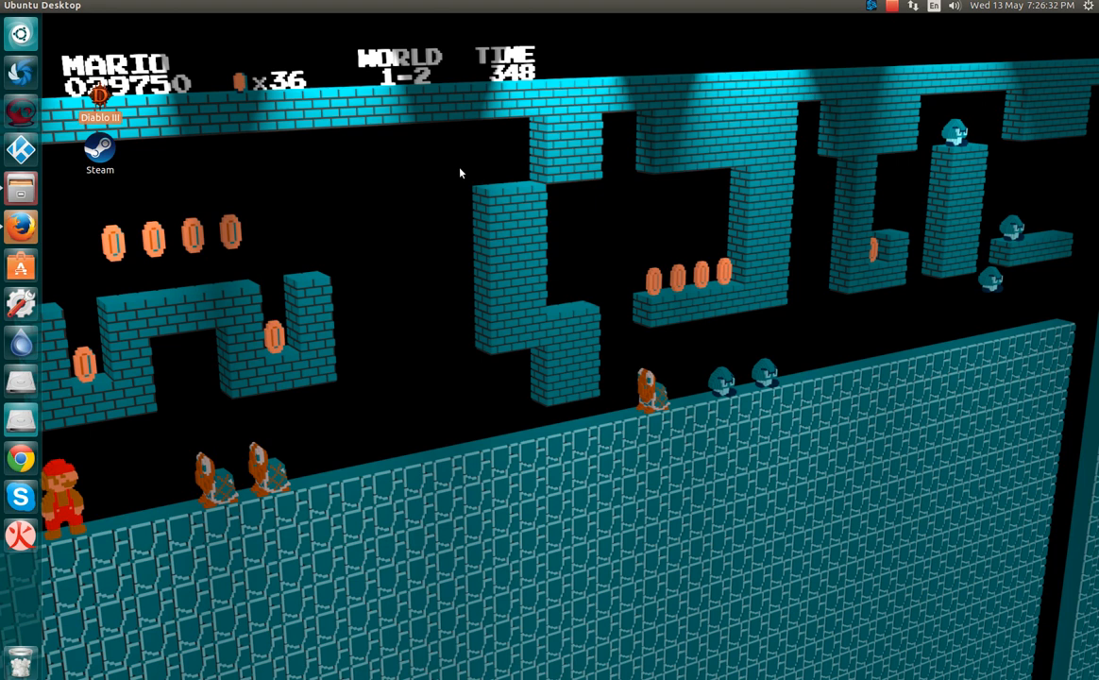
{"action": "double_click", "coordinate": [98, 98]}
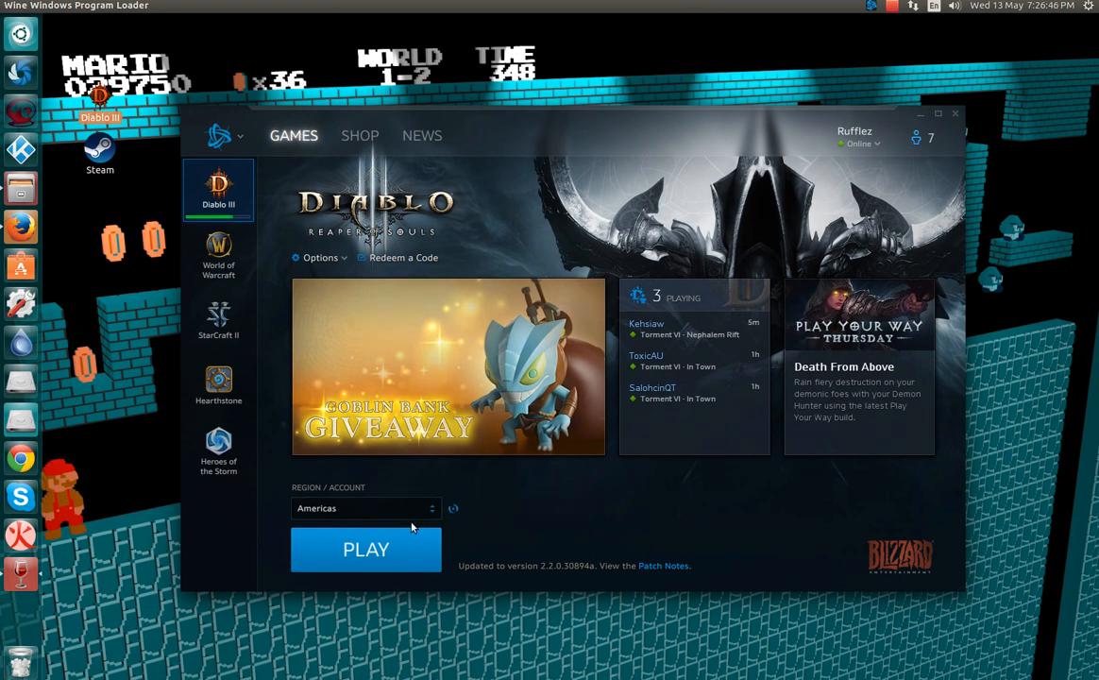
Select the PTR: Reaper of Souls account and start Diablo III with PLAY.
{"action": "left_click", "coordinate": [366, 508]}
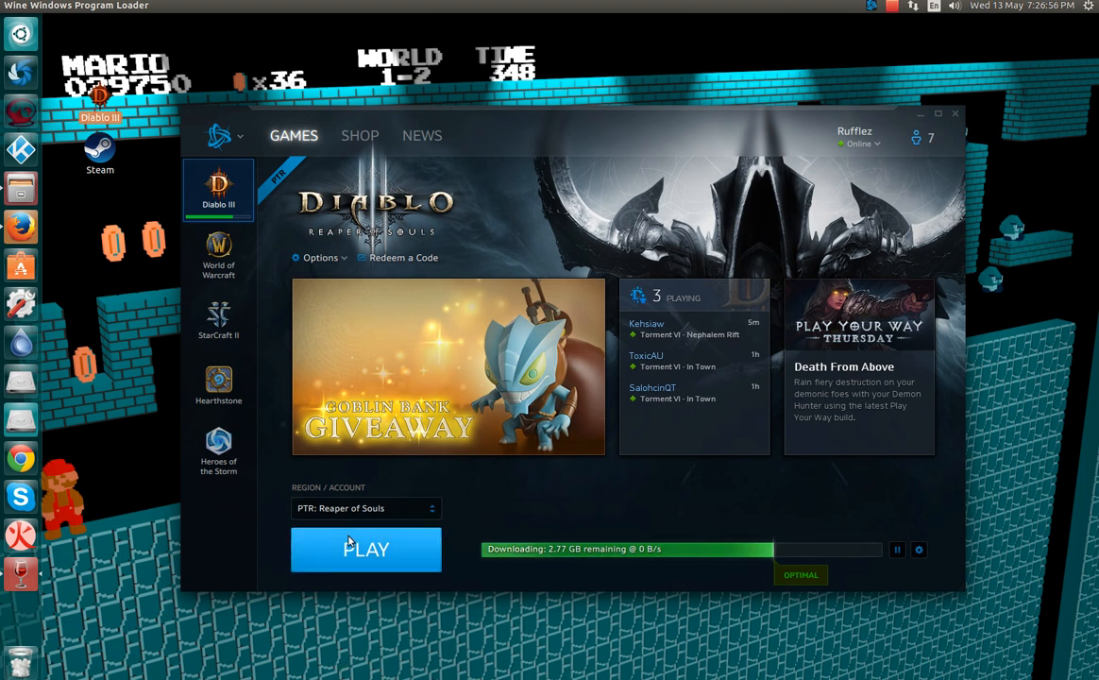
{"action": "left_click", "coordinate": [366, 547]}
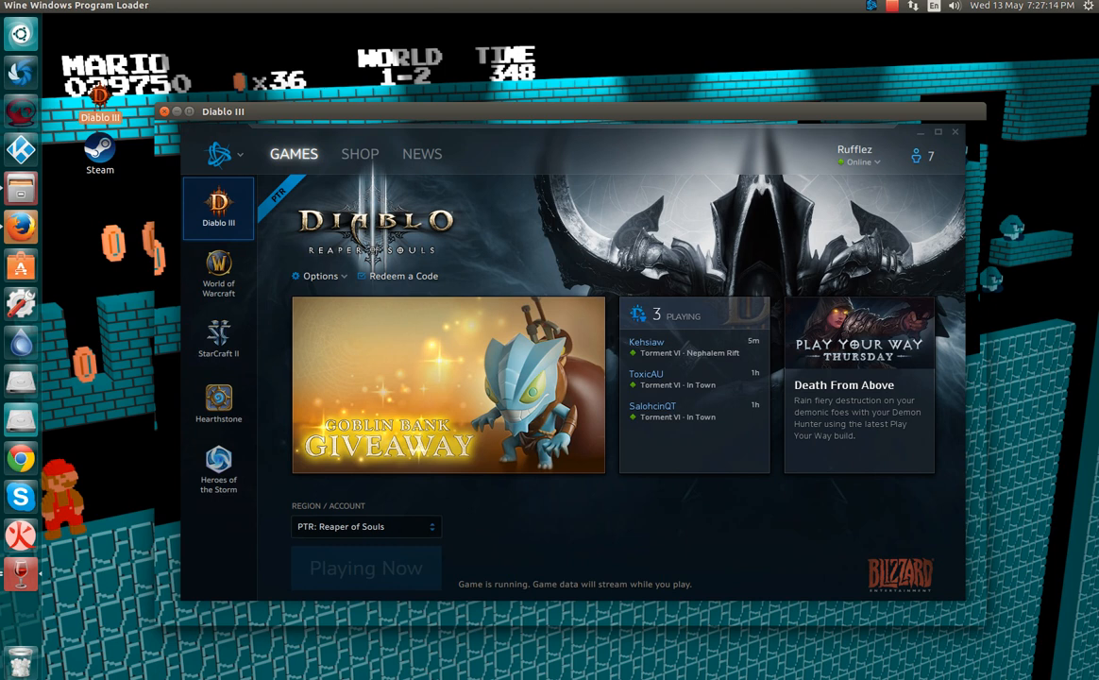
{"action": "left_click", "coordinate": [366, 567]}
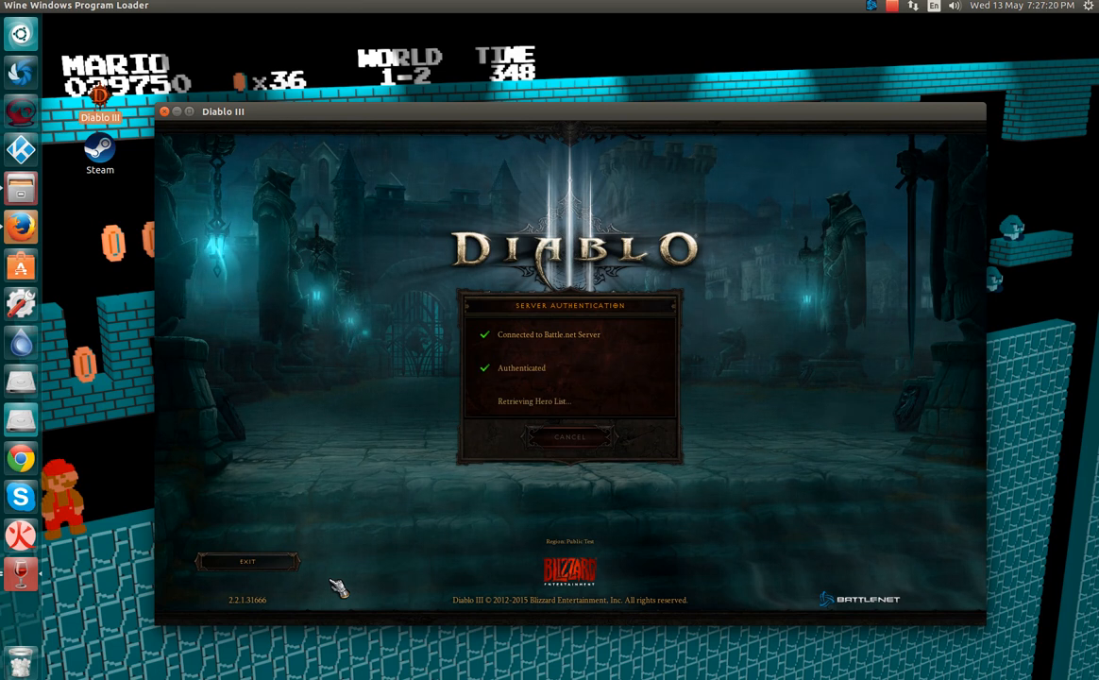
{"action": "mouse_move", "coordinate": [381, 287]}
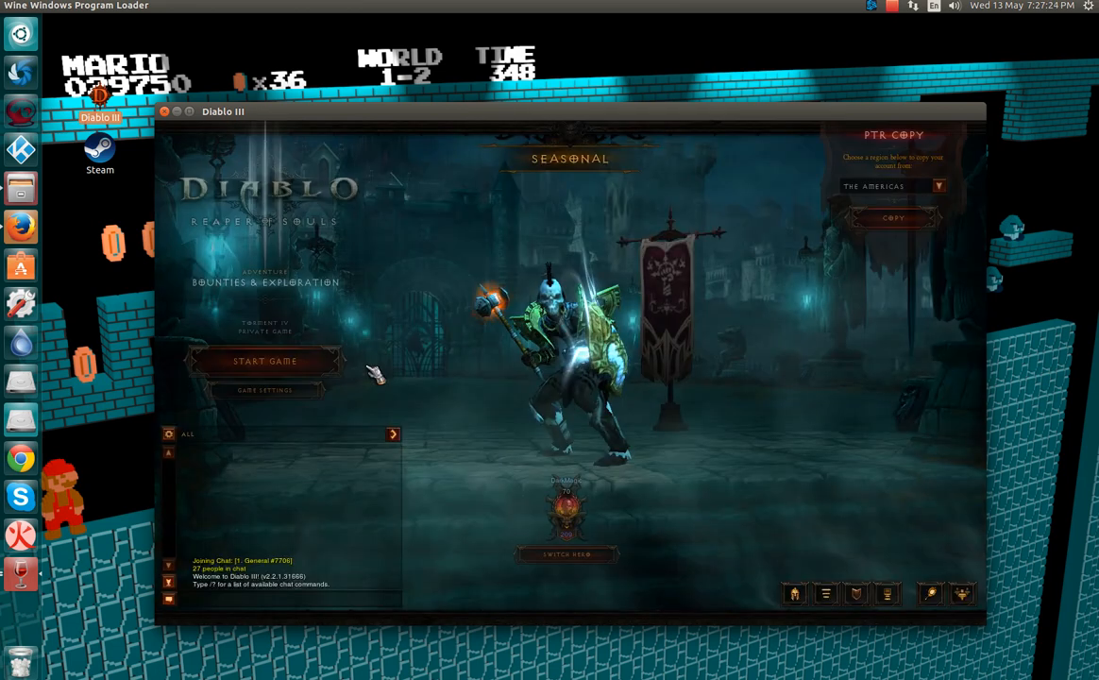
Start the game, dismiss the world map and inventory, and fight in The Weeping Hollow.
{"action": "left_click", "coordinate": [264, 361]}
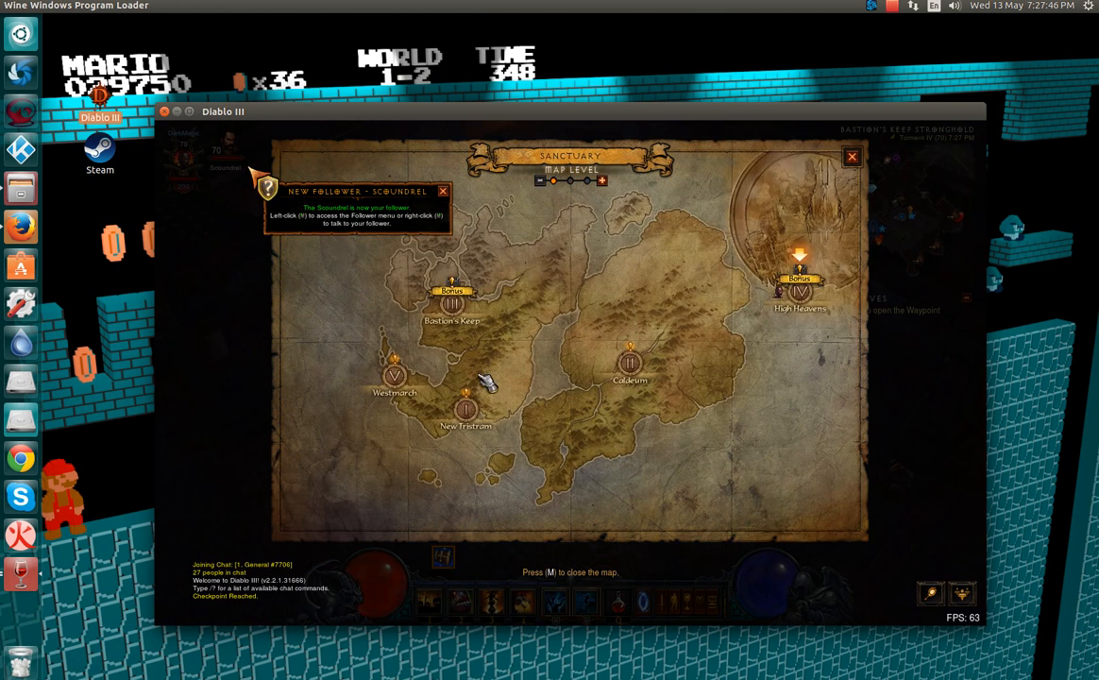
{"action": "key", "text": "m"}
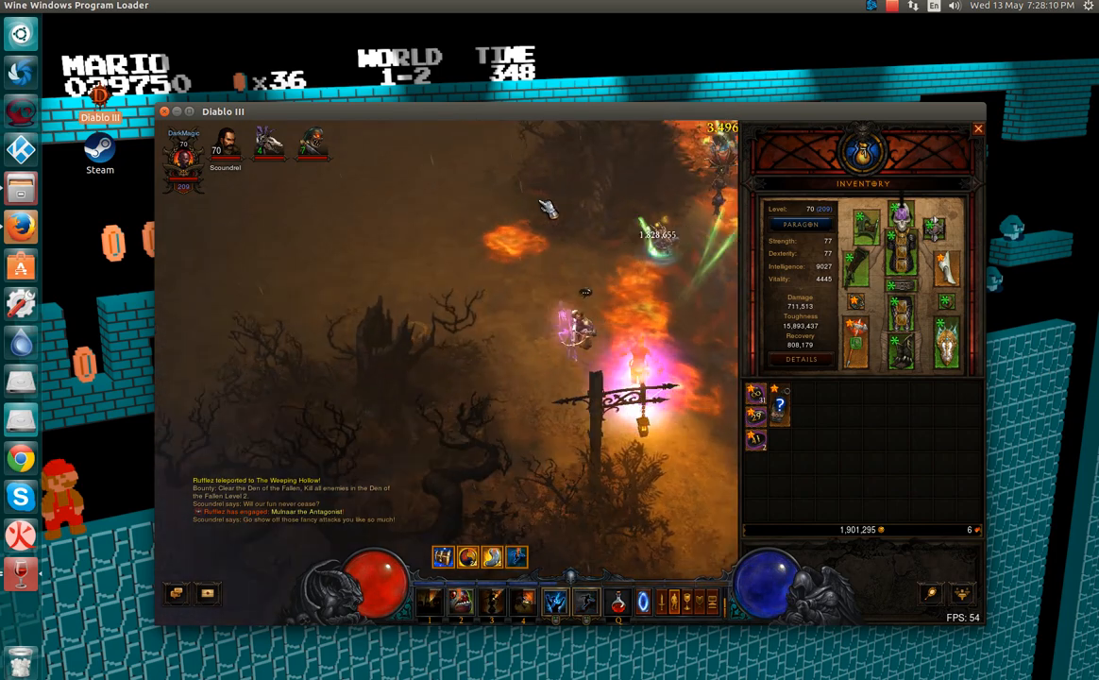
{"action": "left_click", "coordinate": [978, 128]}
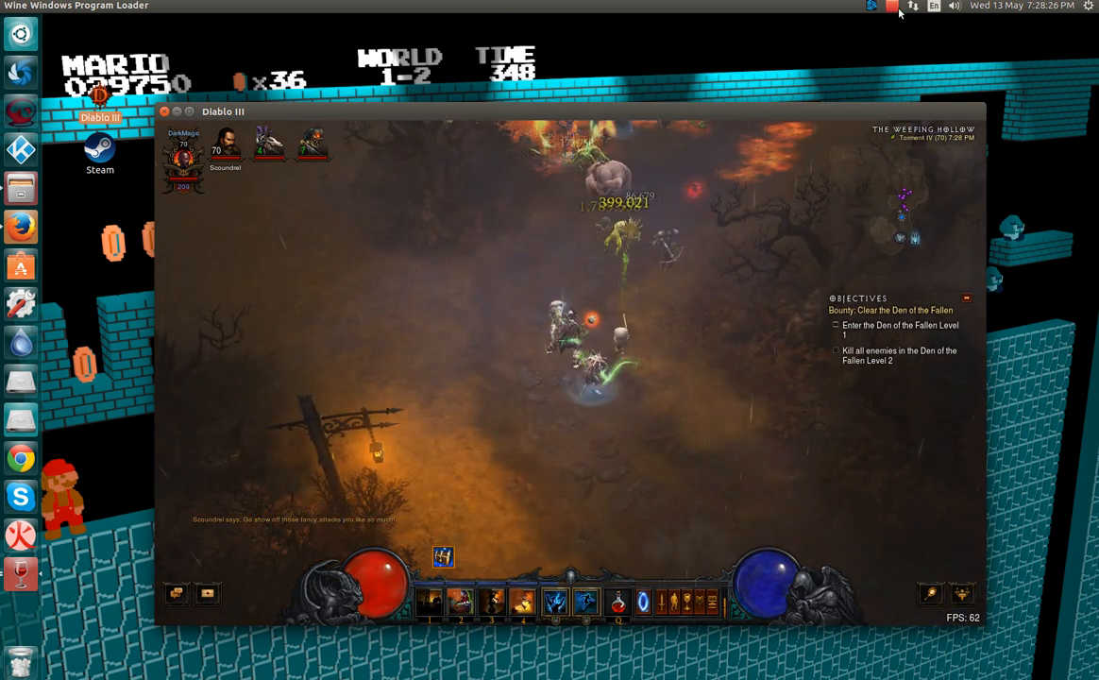
{"action": "left_click", "coordinate": [891, 7]}
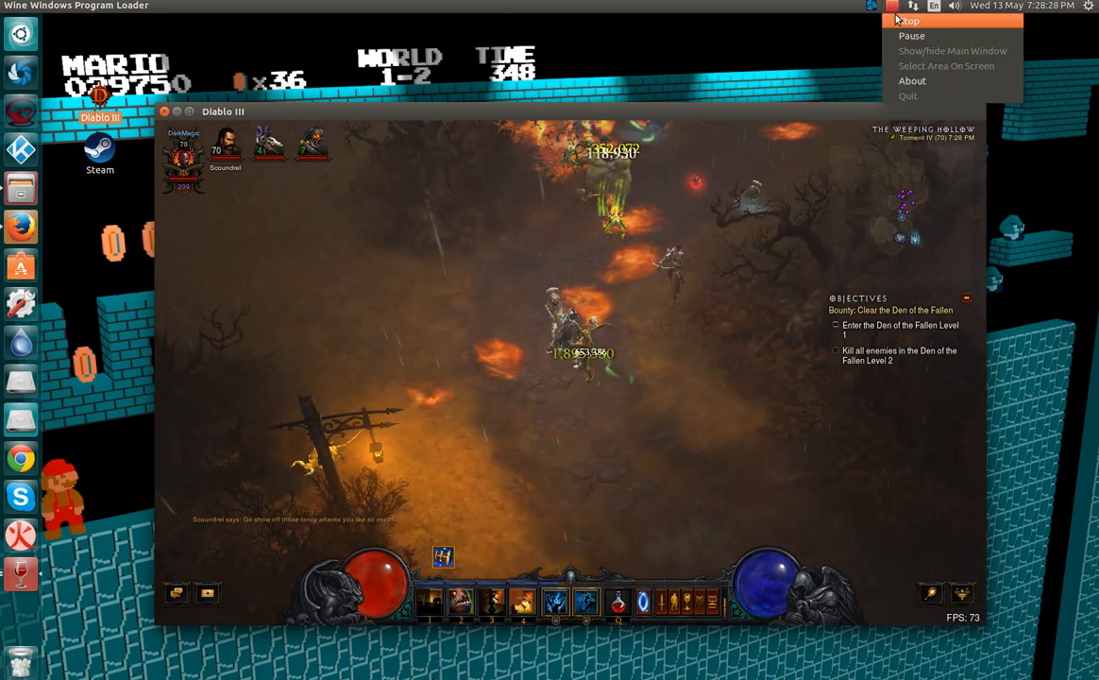